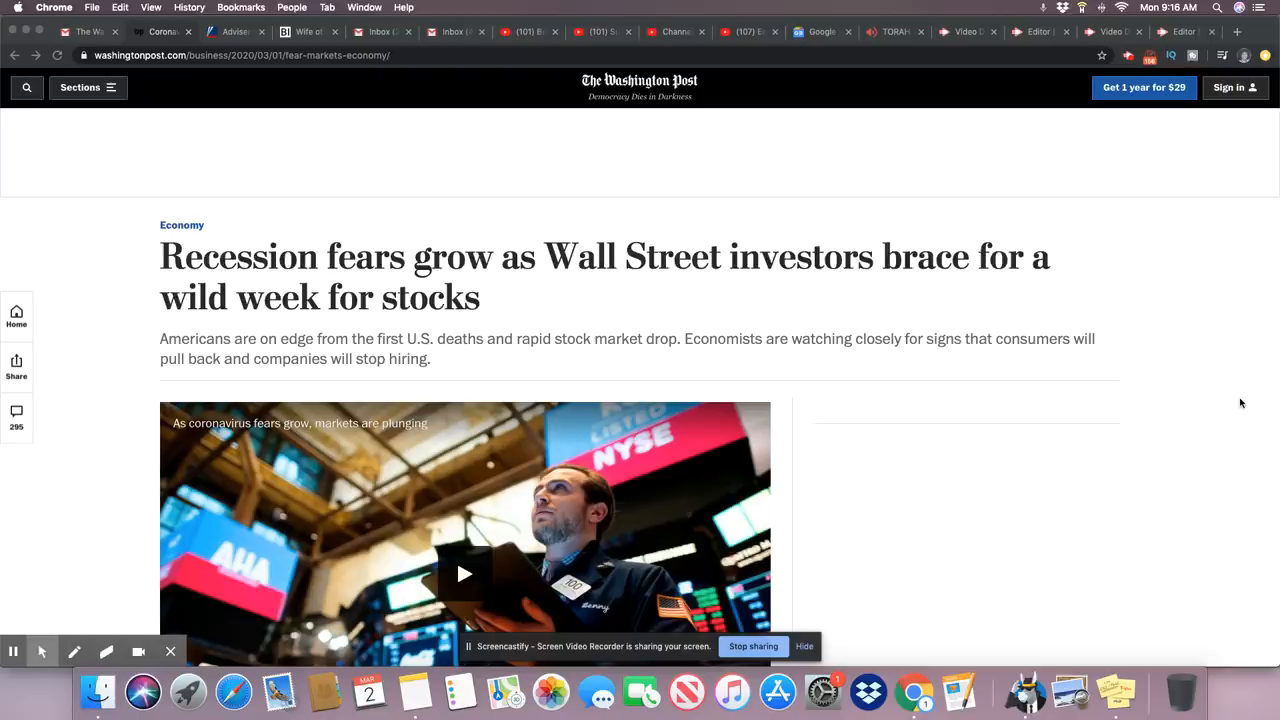
pyautogui.moveTo(1025, 511)
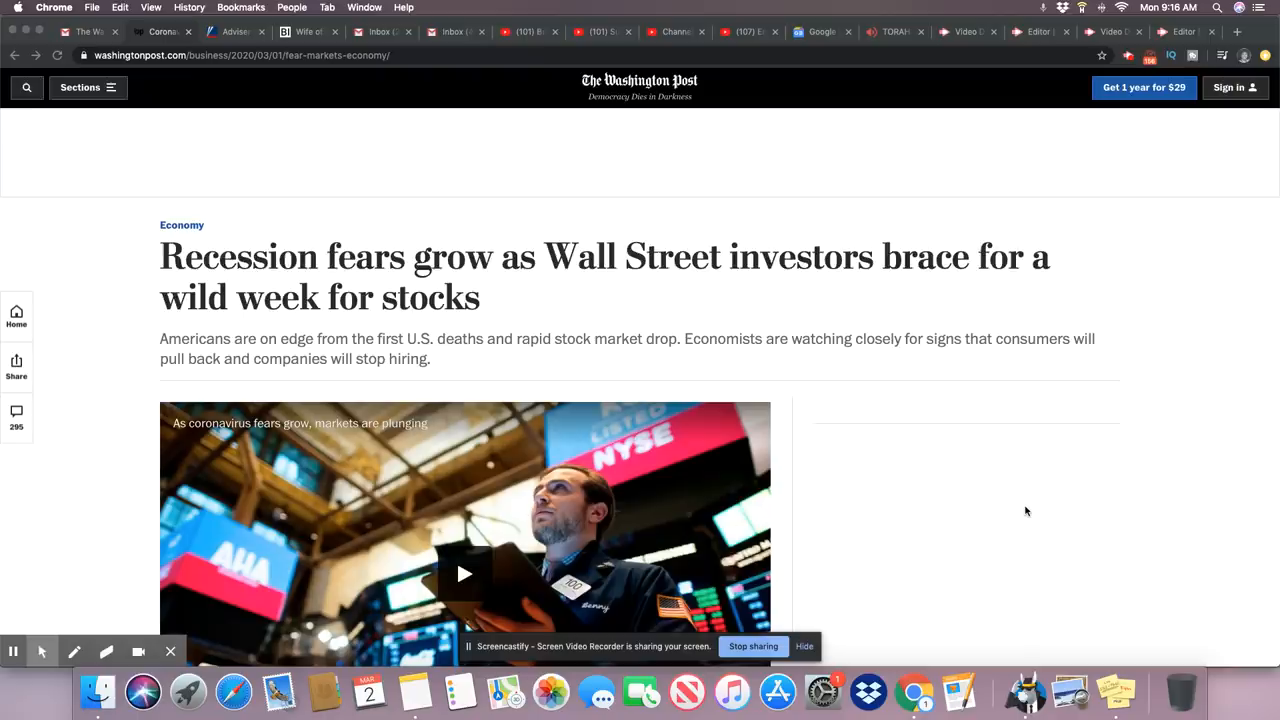
pyautogui.scroll(-3)
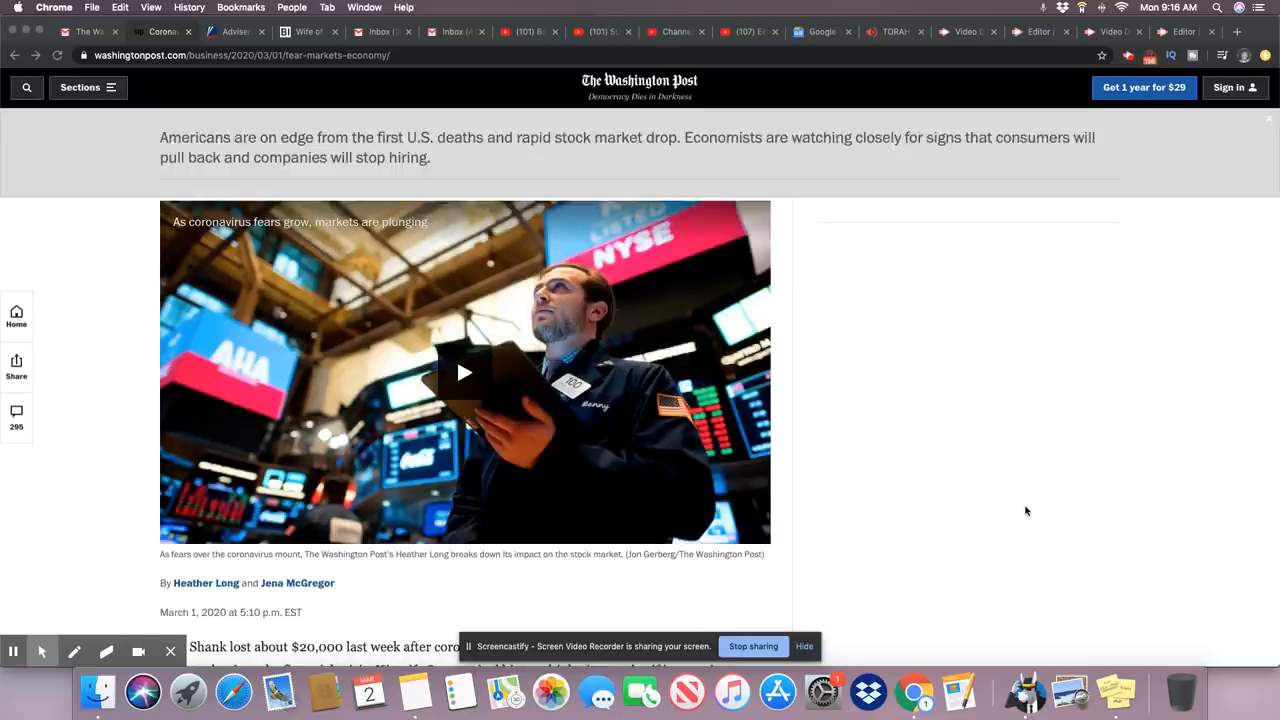
pyautogui.scroll(-3)
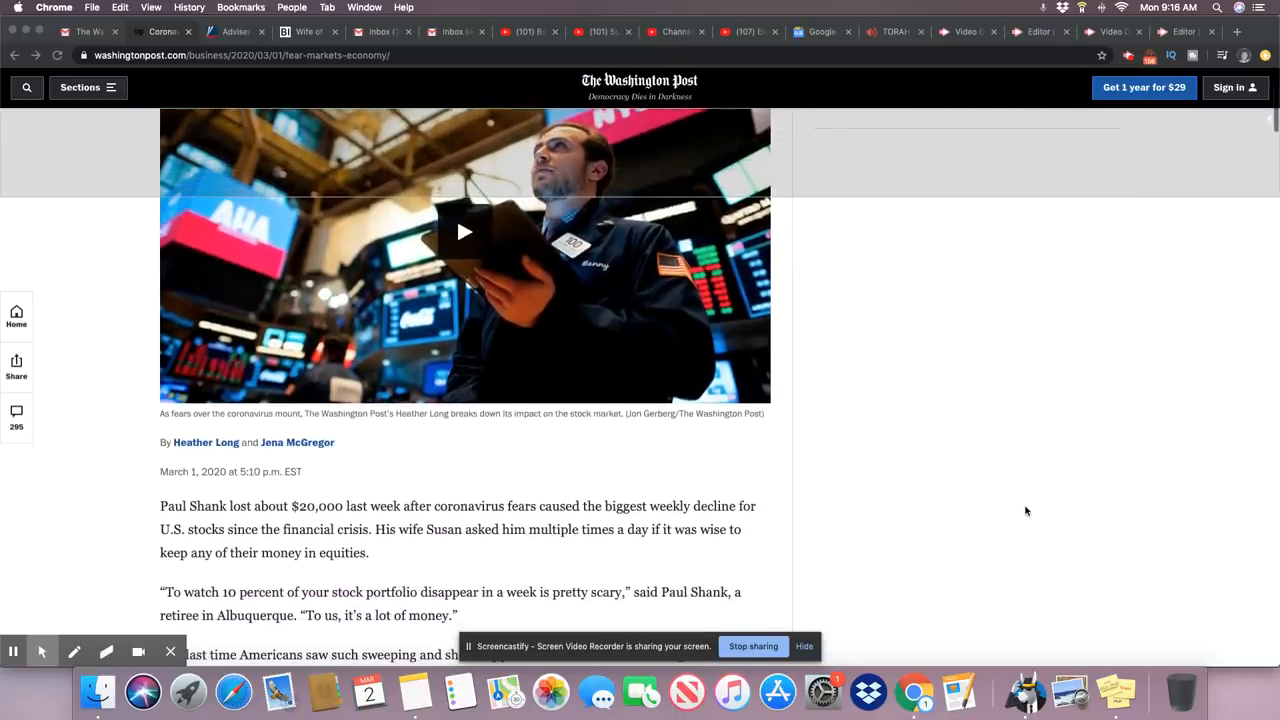
pyautogui.scroll(-3)
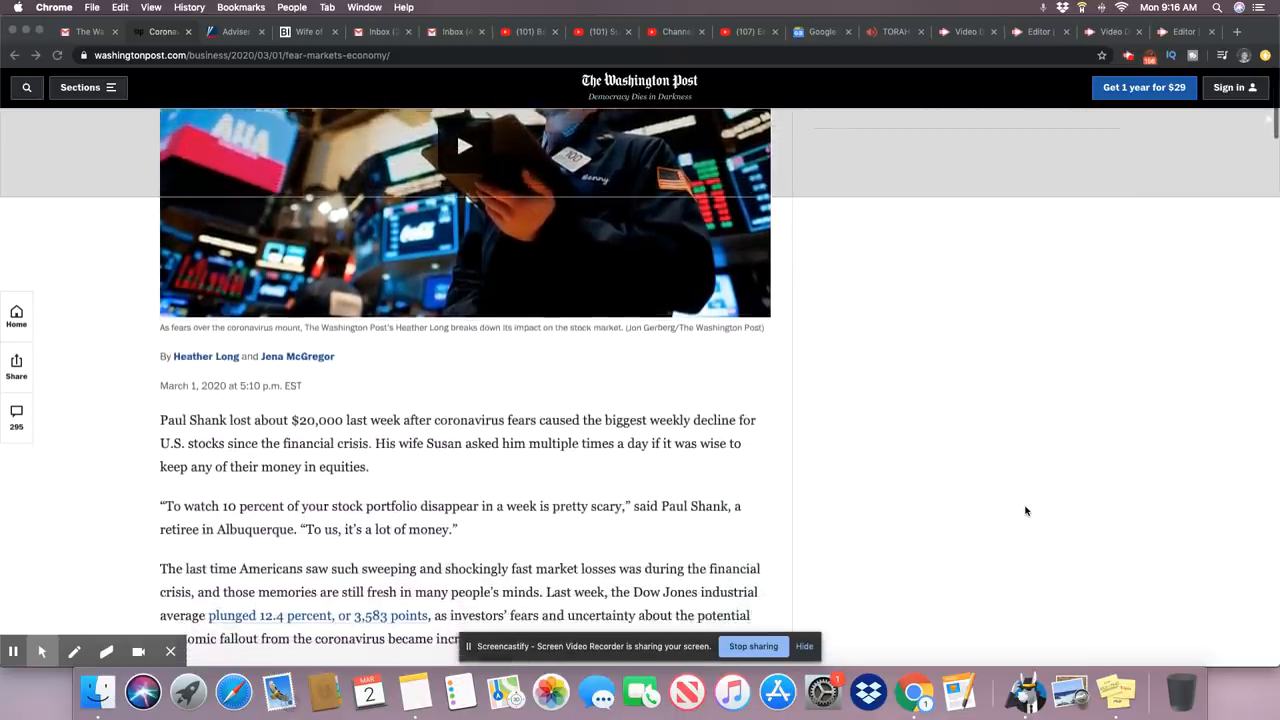
pyautogui.scroll(-3)
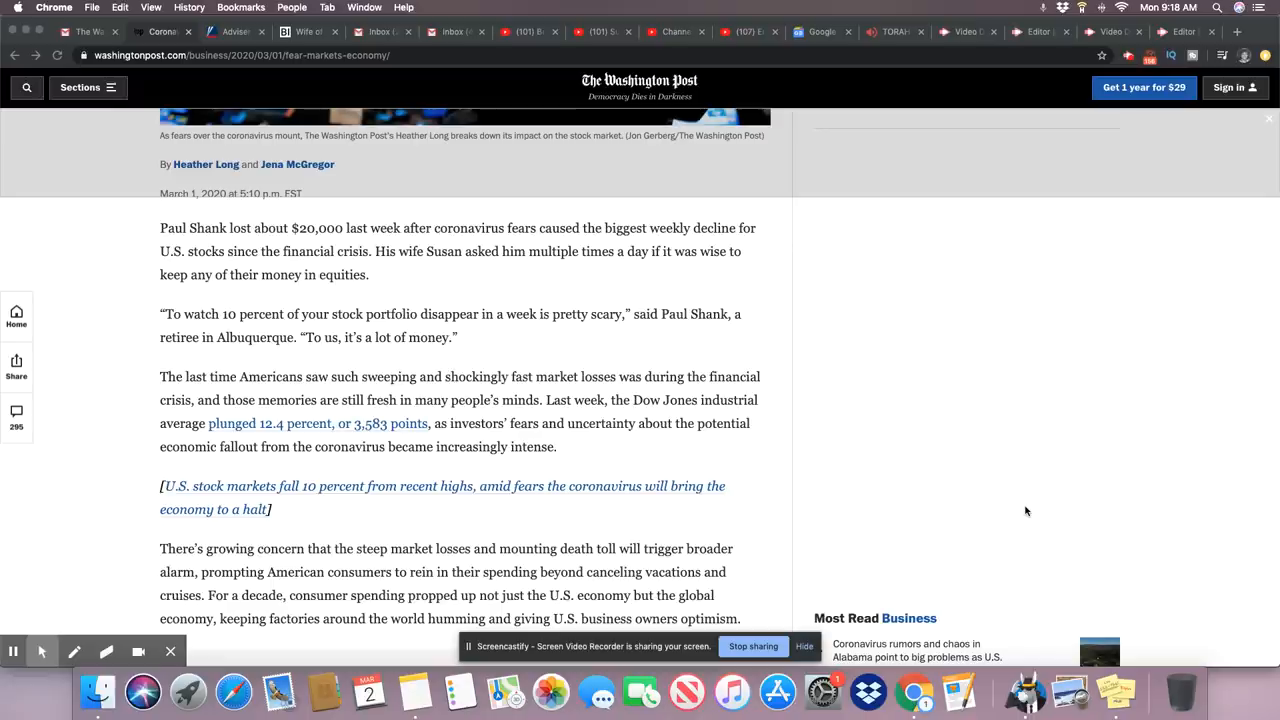
pyautogui.scroll(-3)
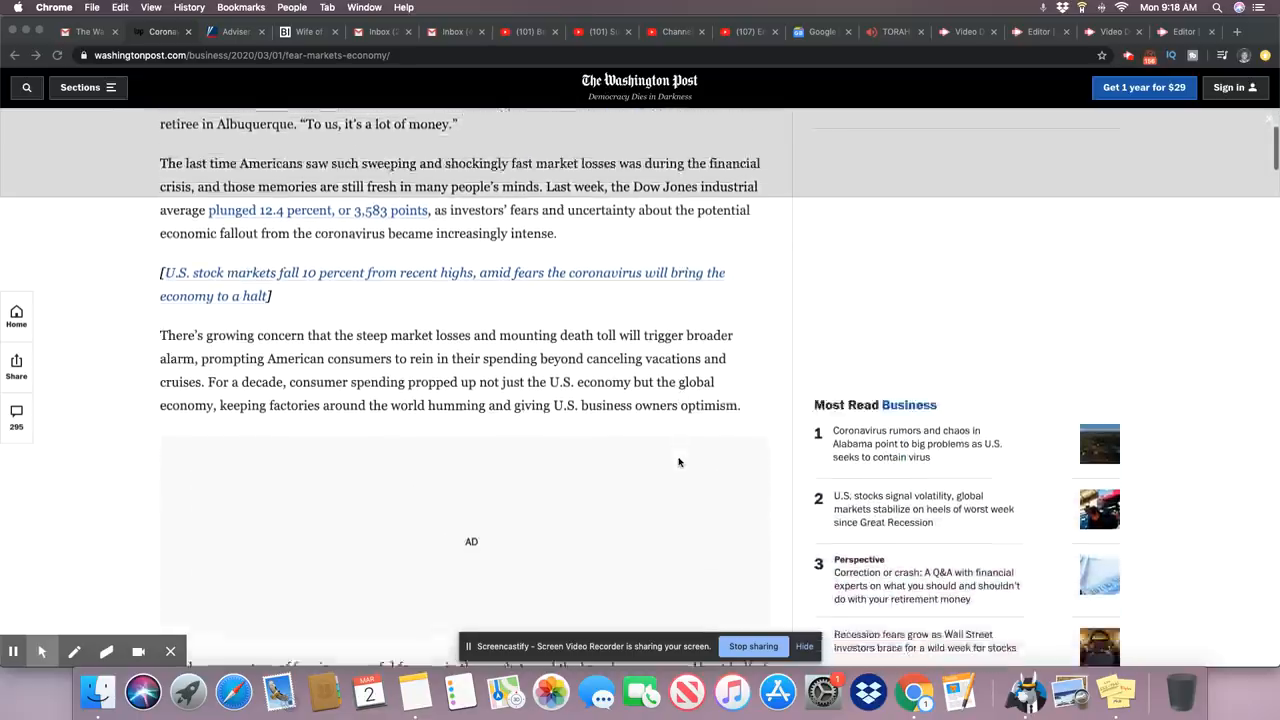
pyautogui.scroll(-3)
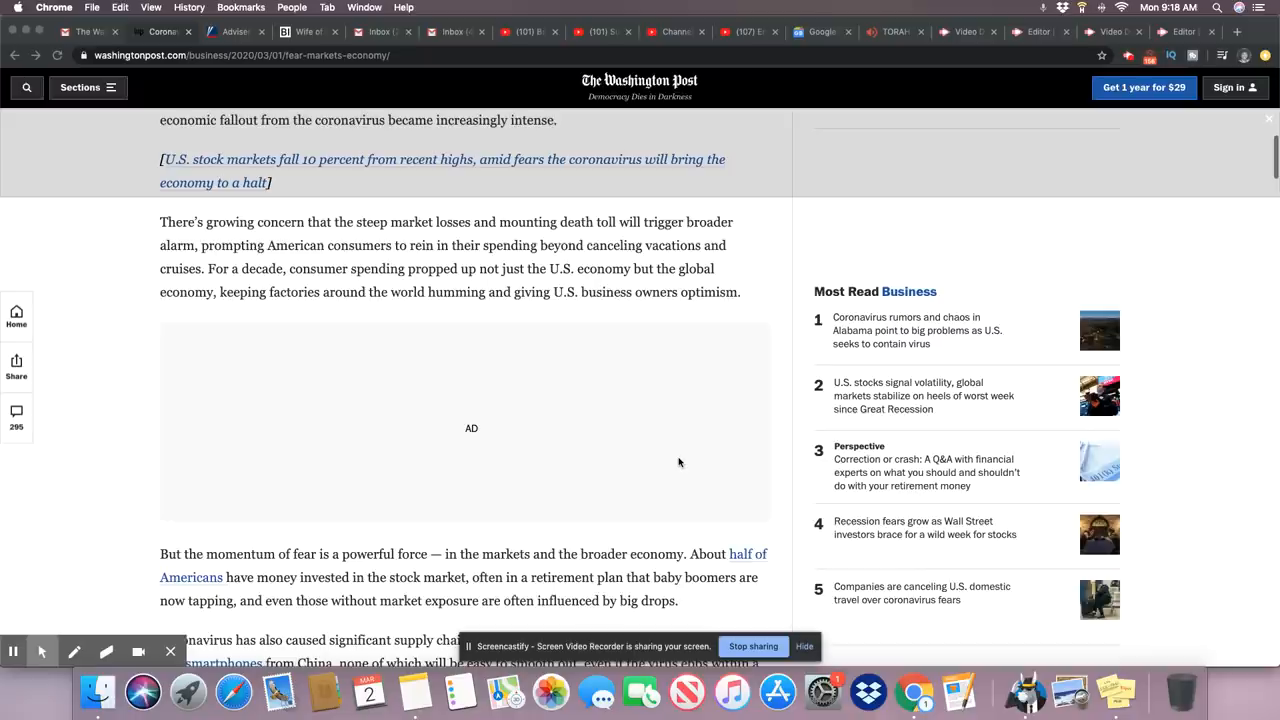
pyautogui.scroll(-3)
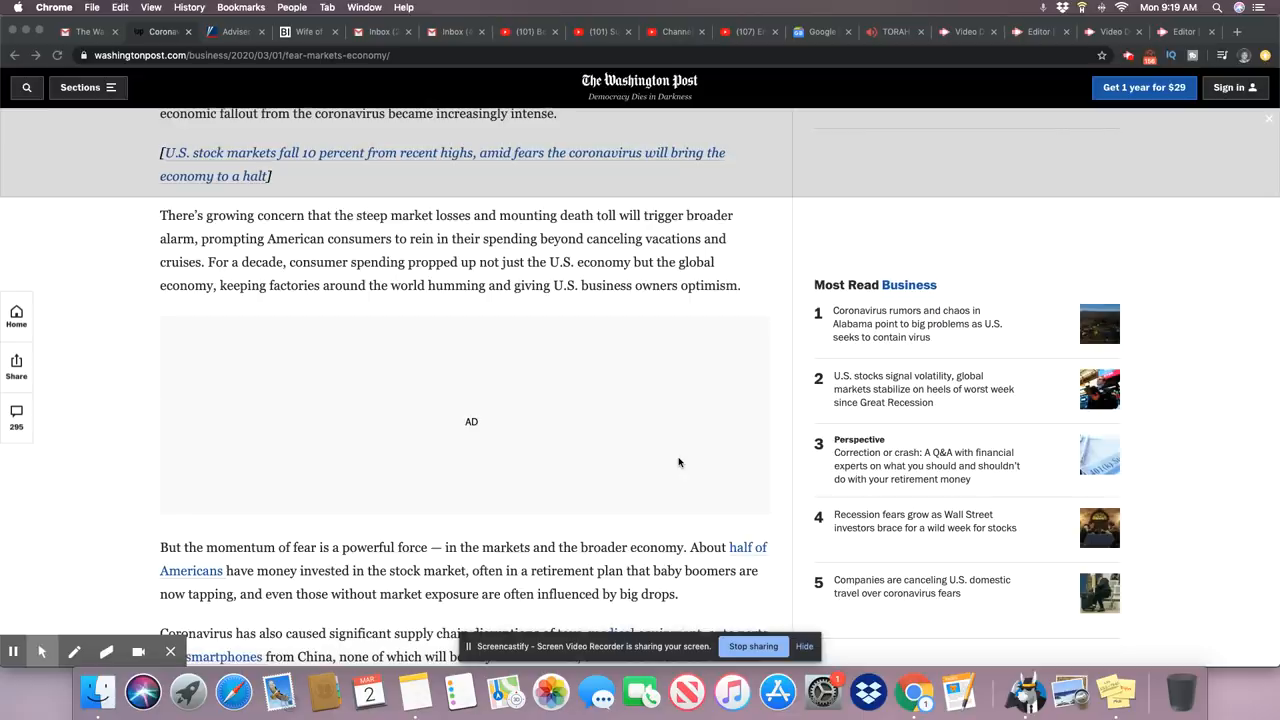
pyautogui.scroll(-3)
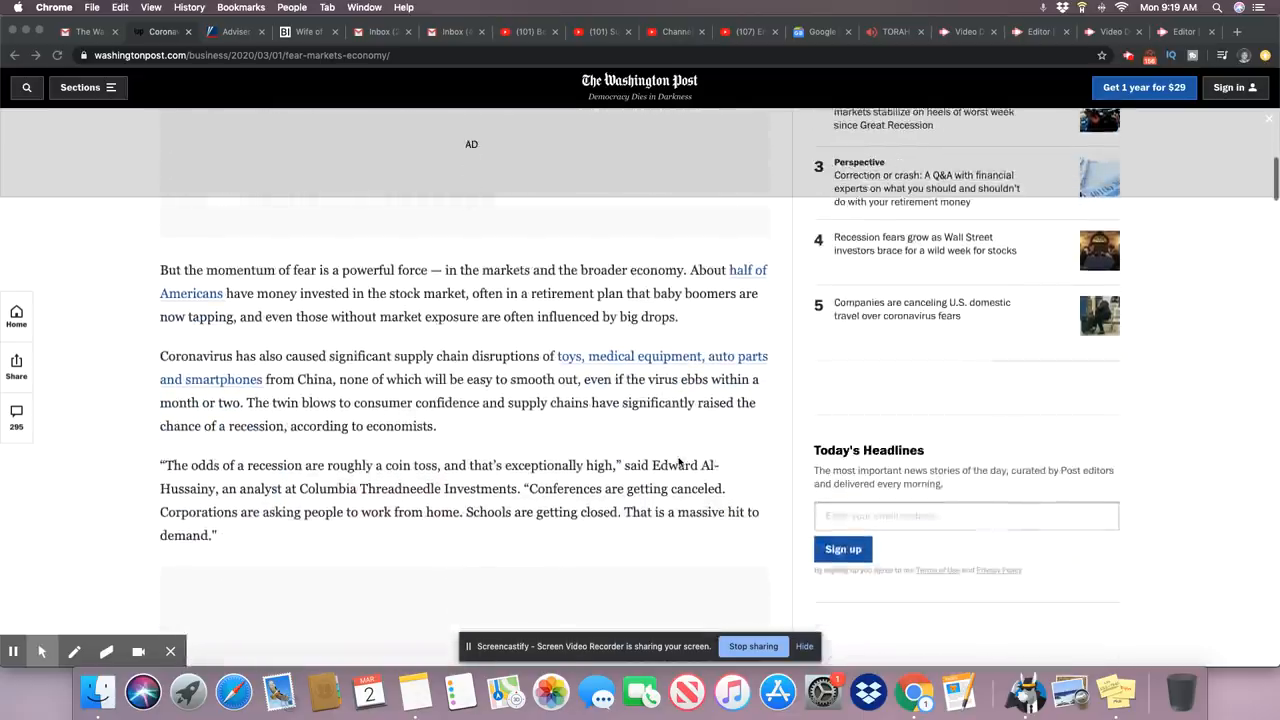
pyautogui.scroll(-3)
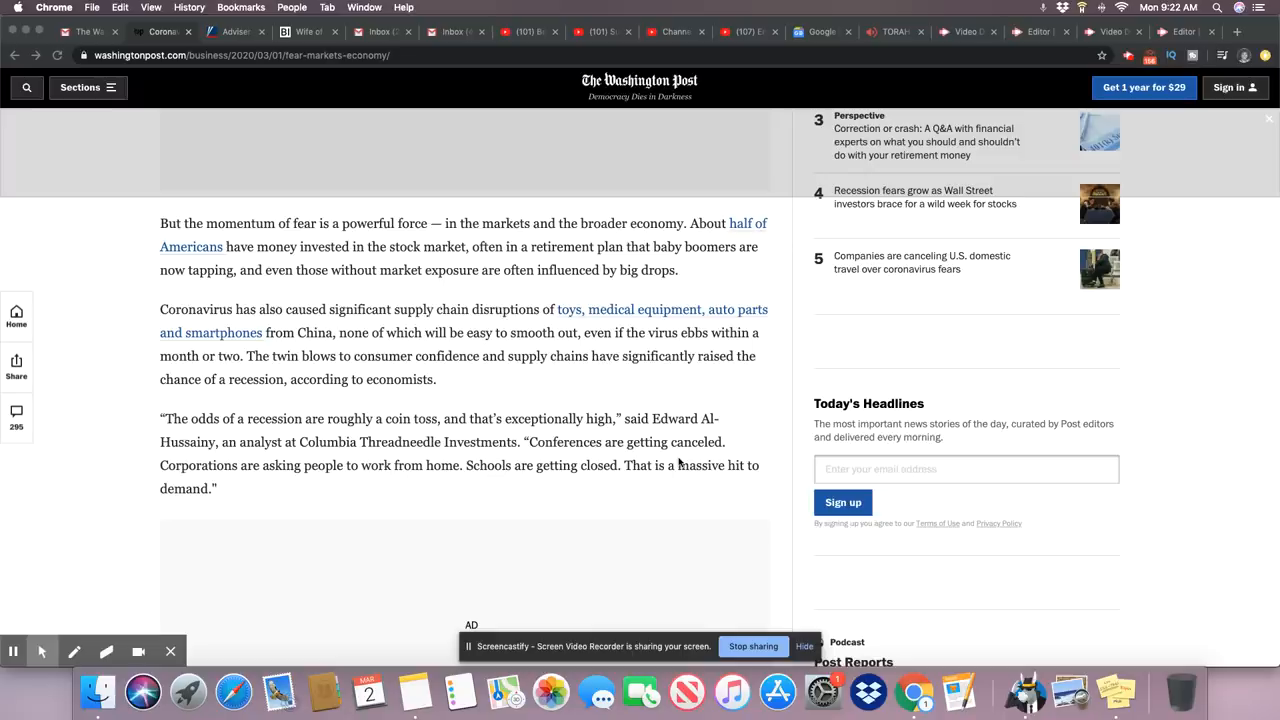
pyautogui.scroll(-3)
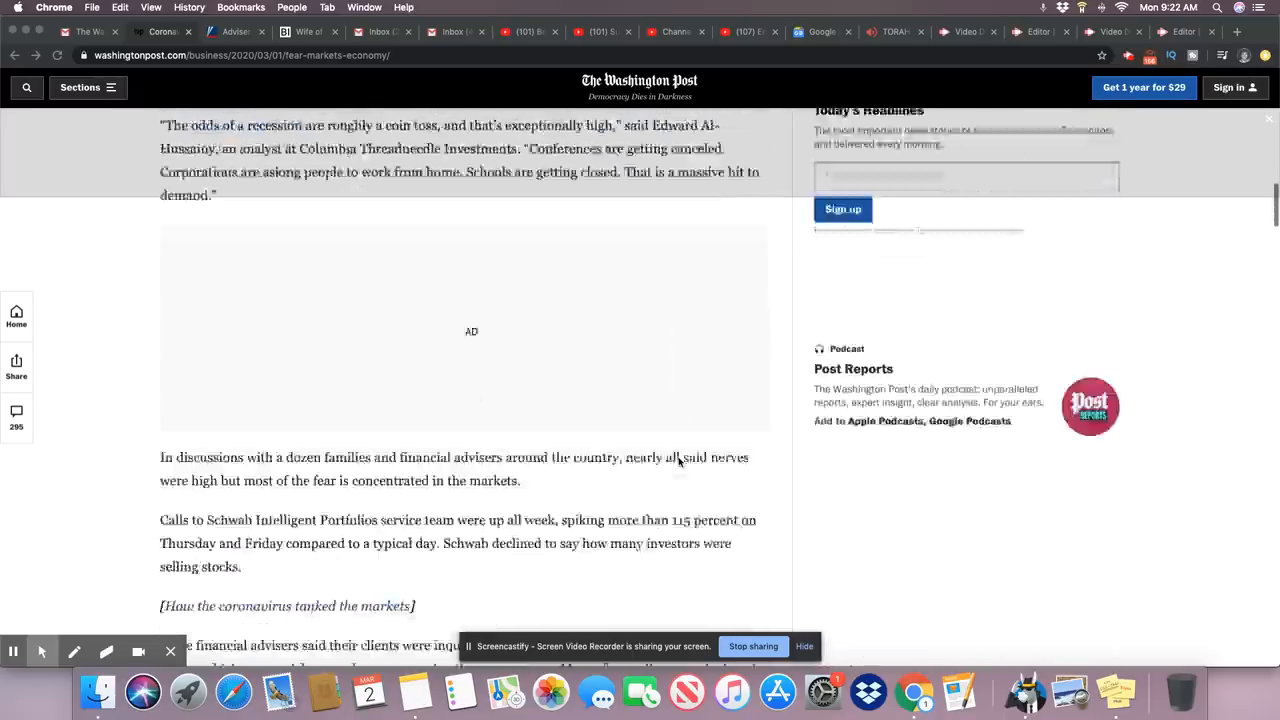
pyautogui.scroll(-3)
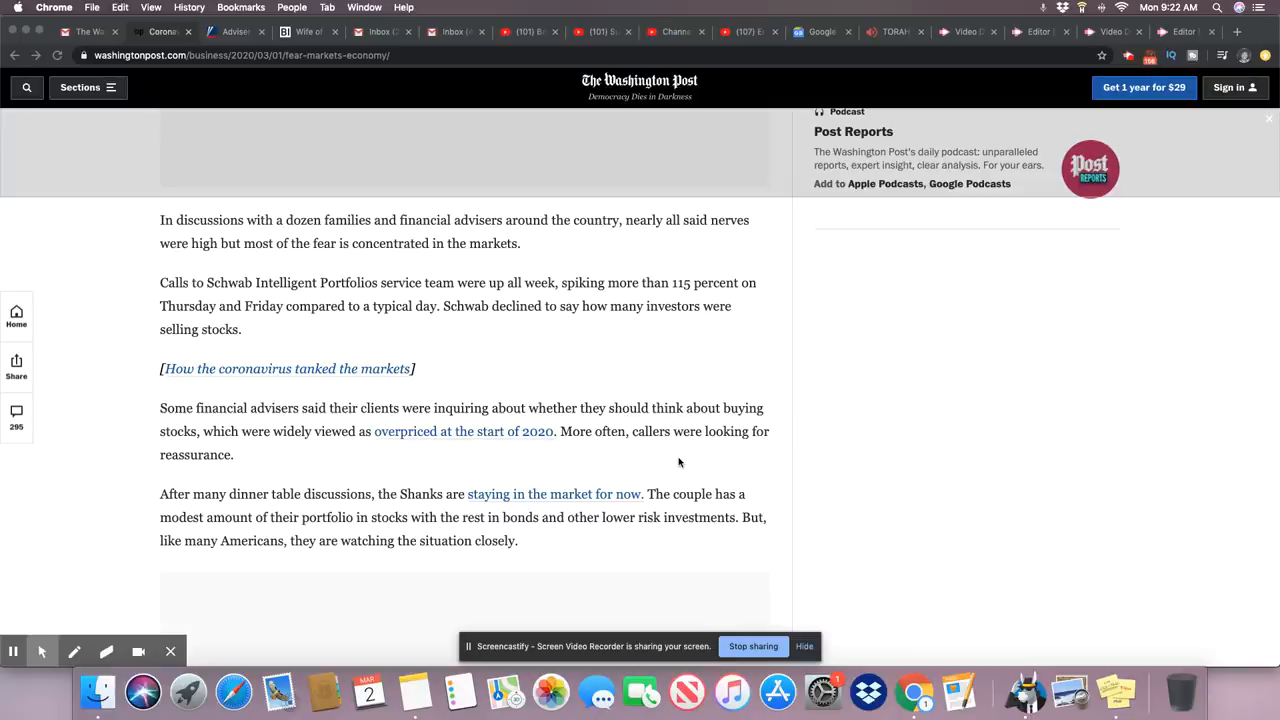
pyautogui.scroll(-3)
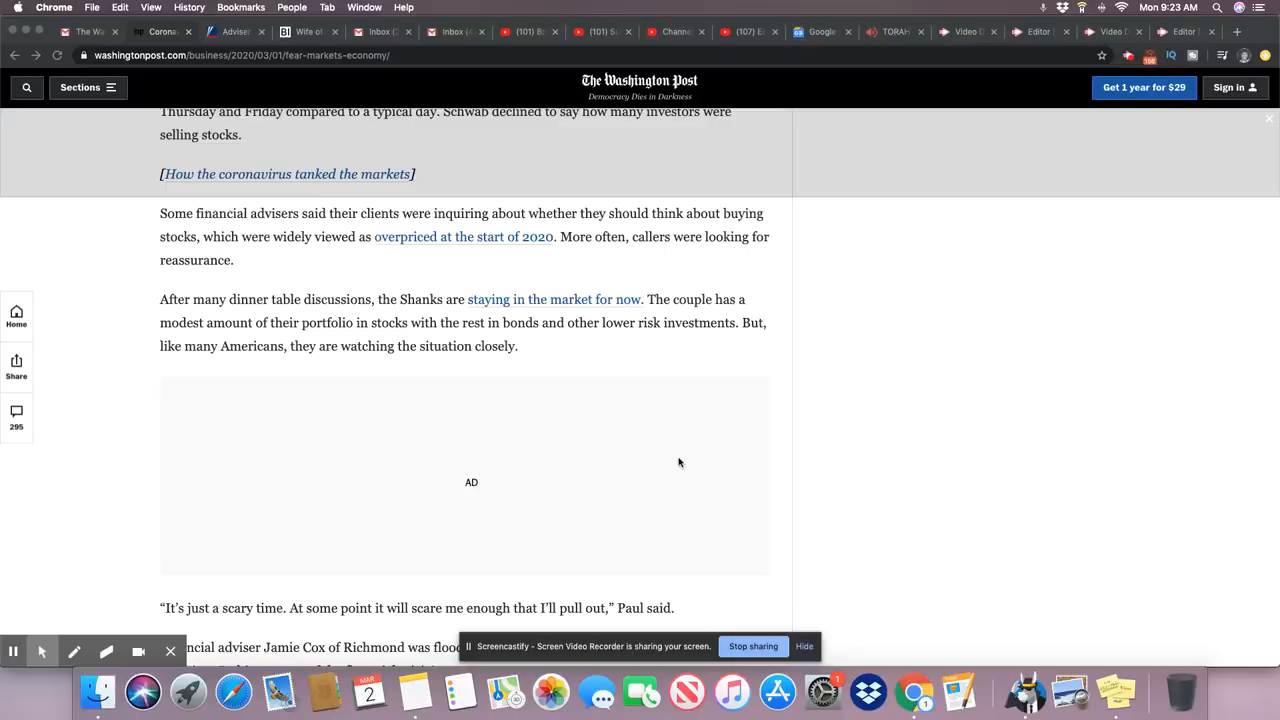
pyautogui.scroll(-3)
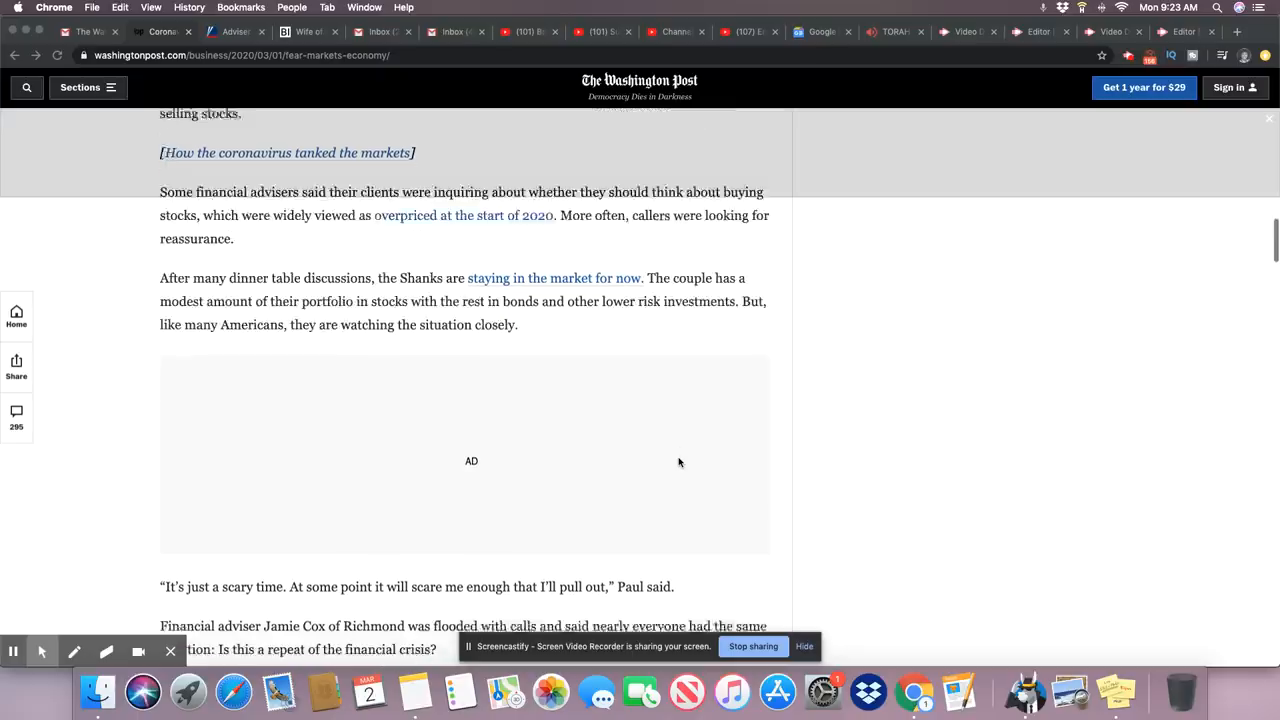
pyautogui.scroll(-3)
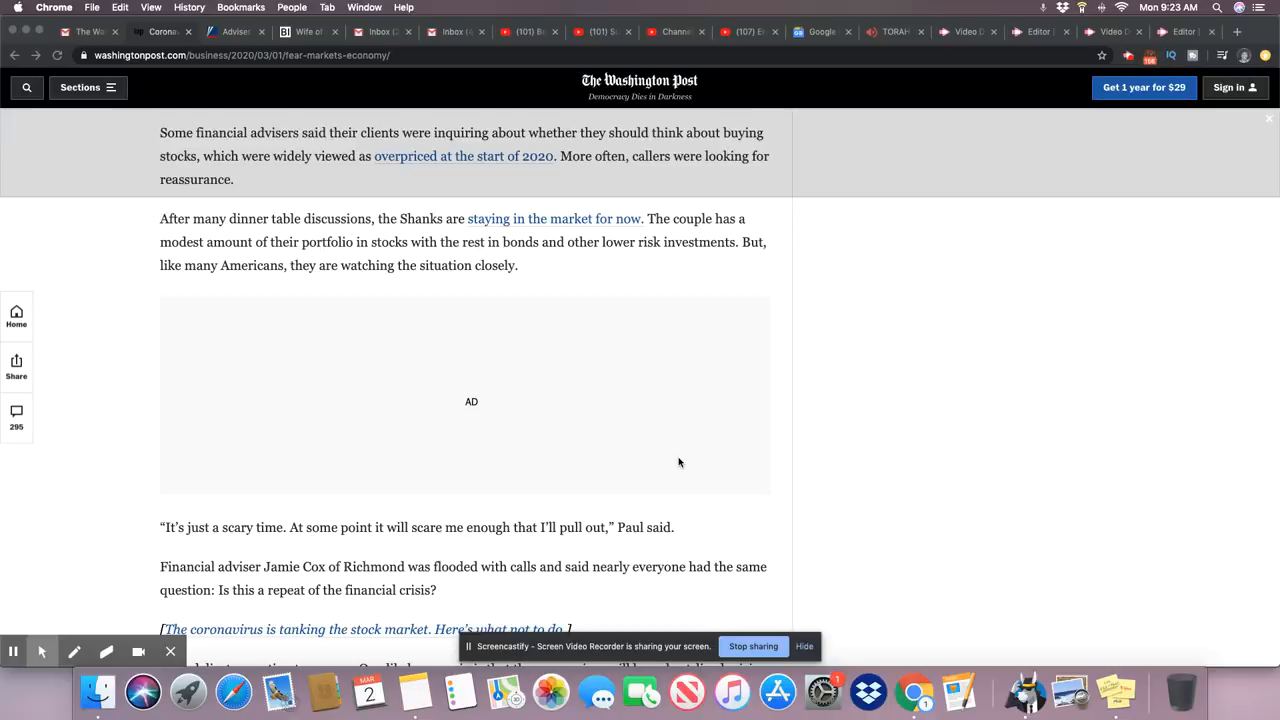
pyautogui.scroll(-3)
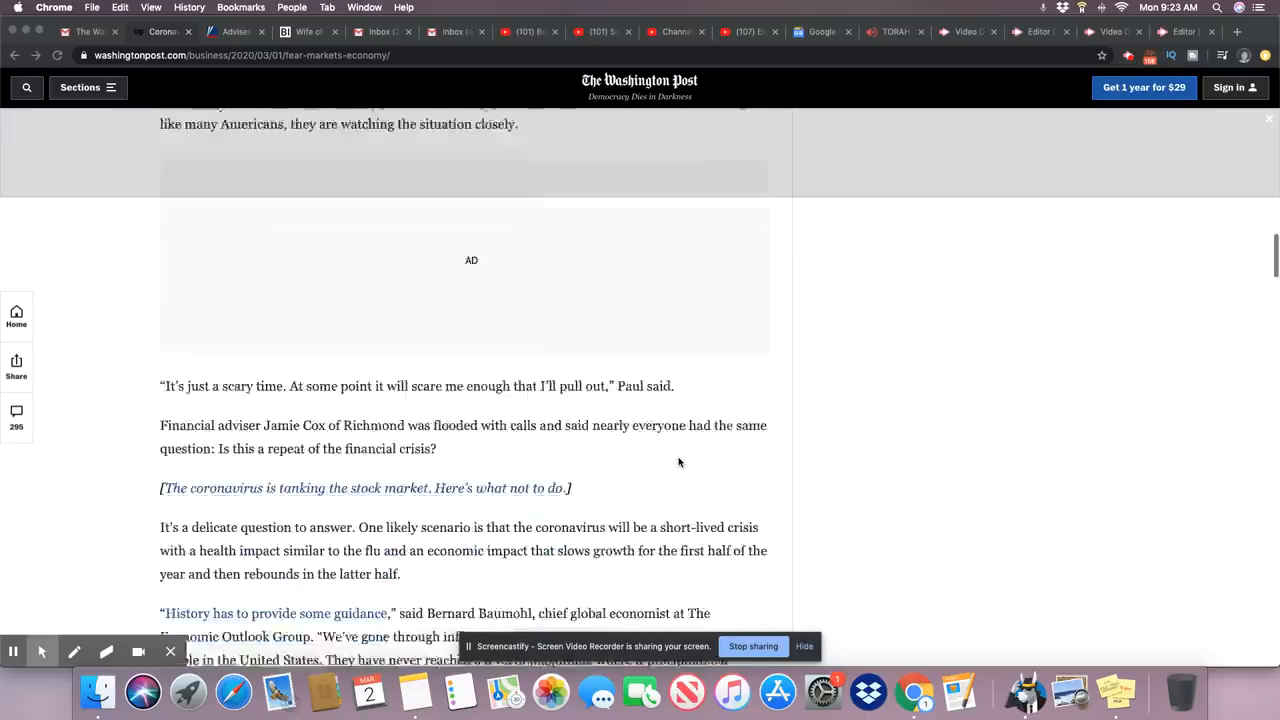
pyautogui.scroll(-3)
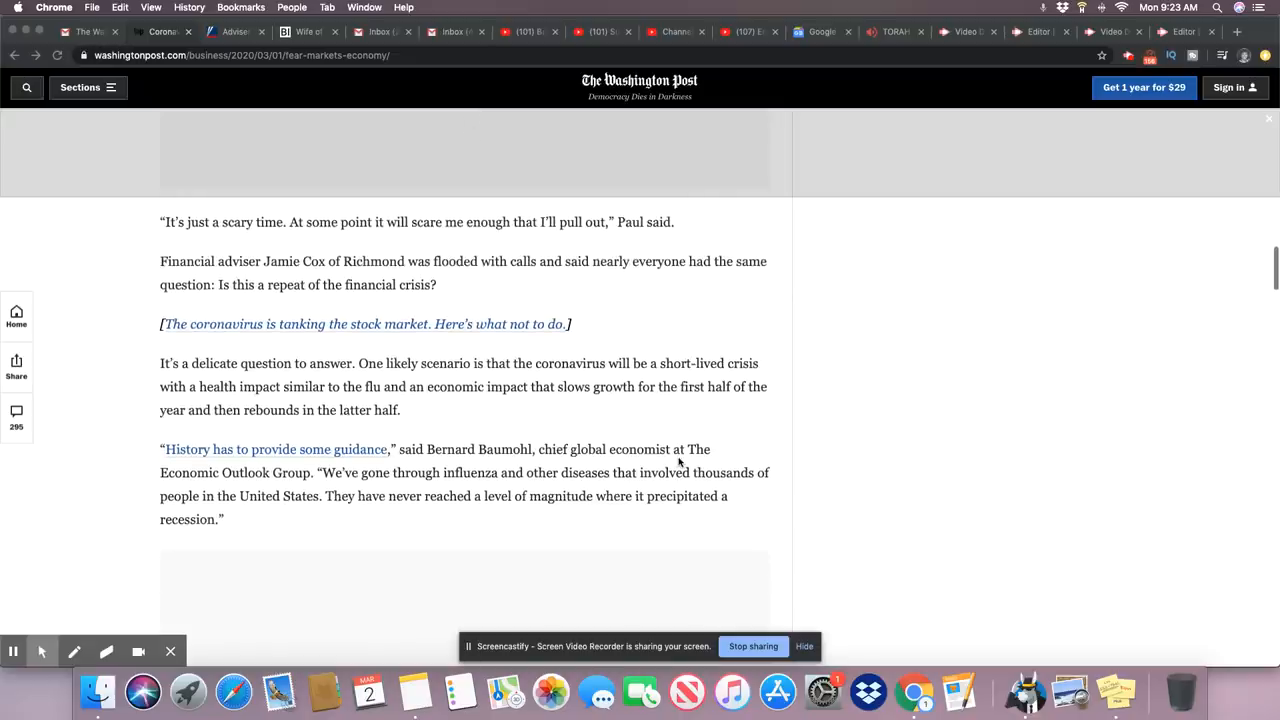
pyautogui.scroll(-3)
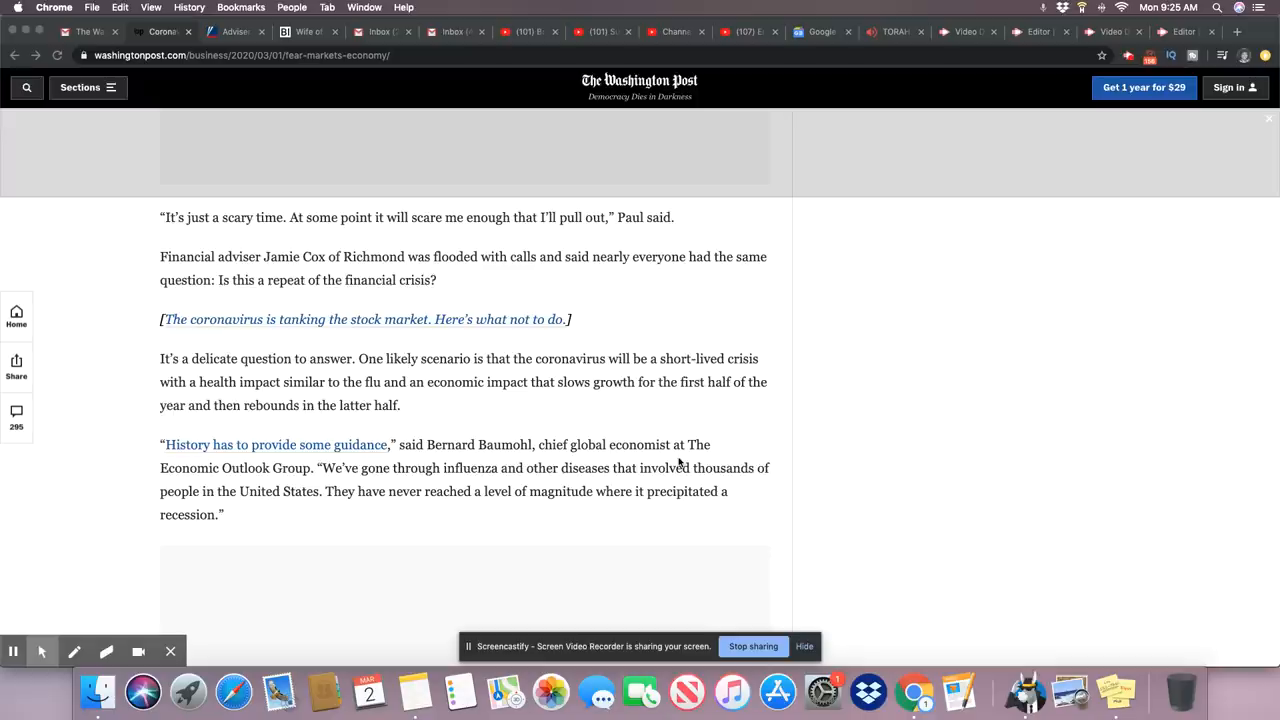
pyautogui.scroll(-3)
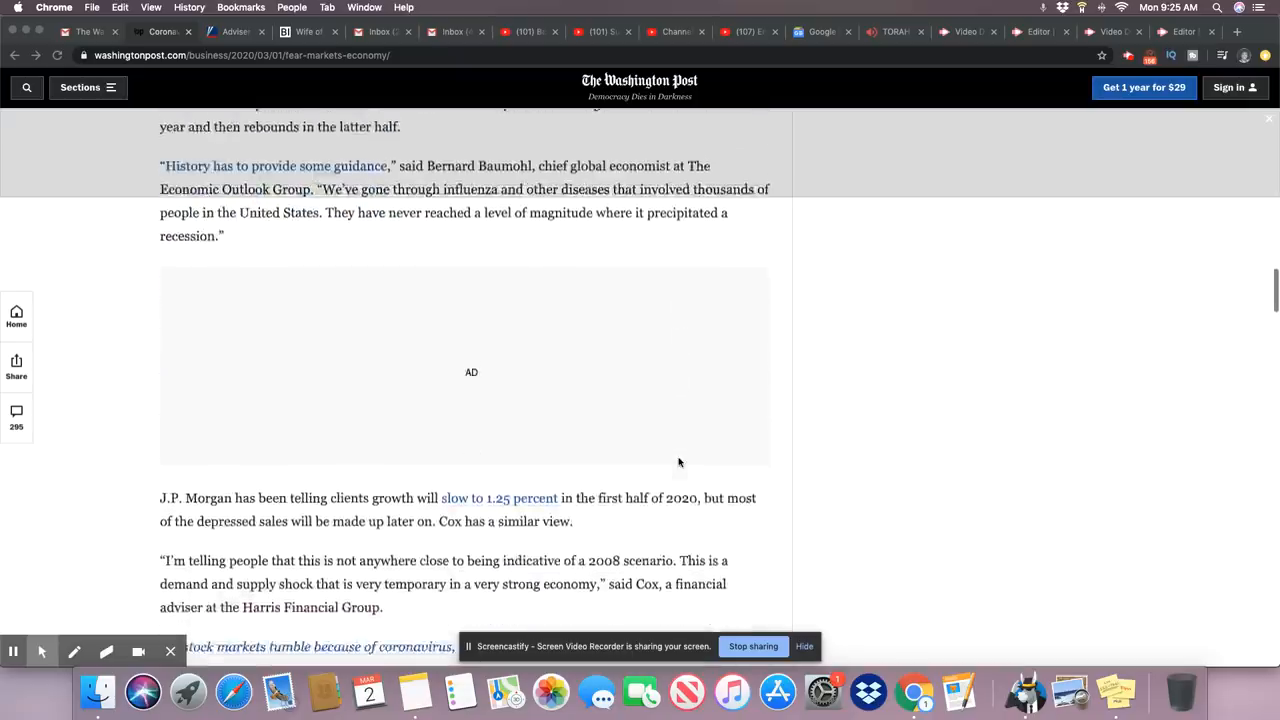
pyautogui.scroll(-3)
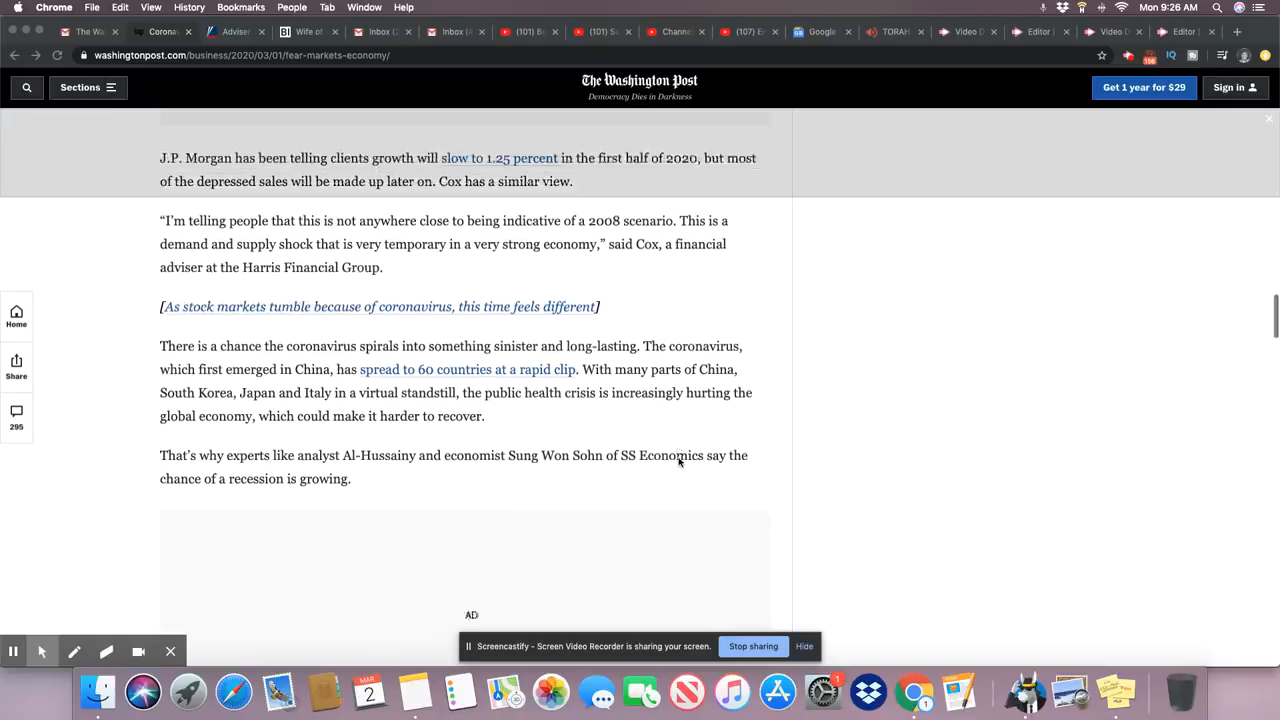
pyautogui.scroll(-3)
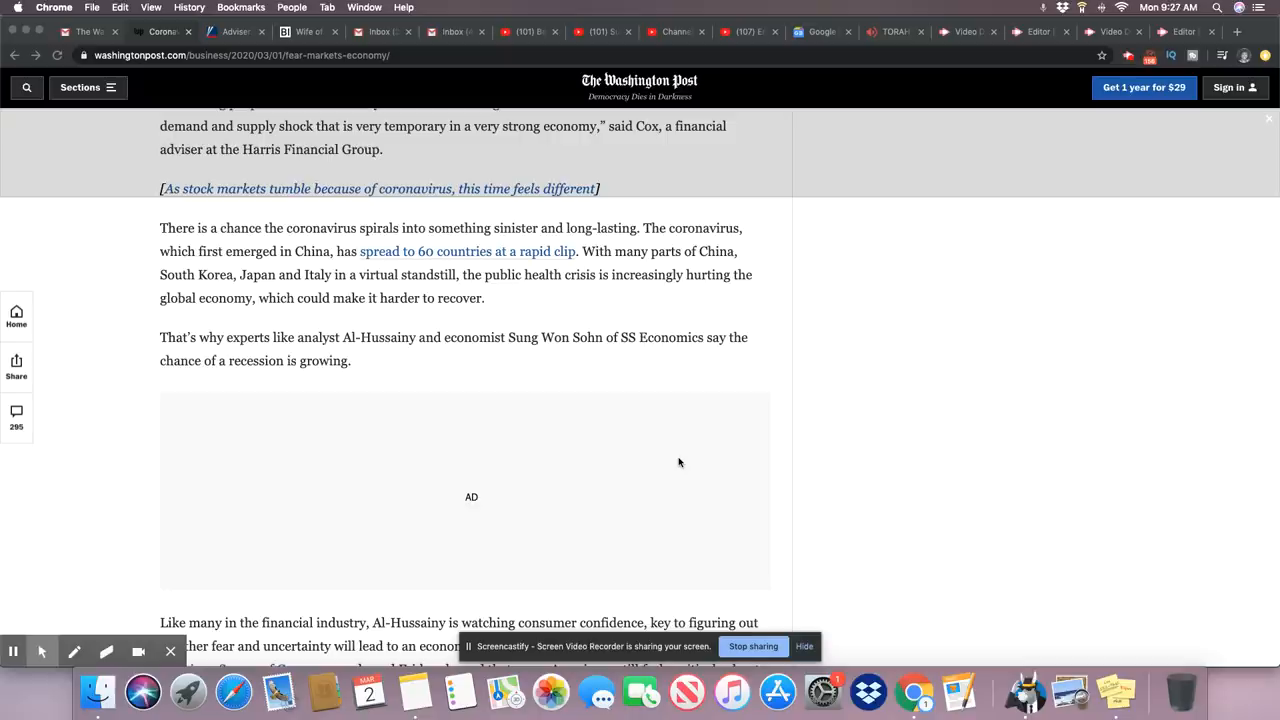
pyautogui.moveTo(713, 508)
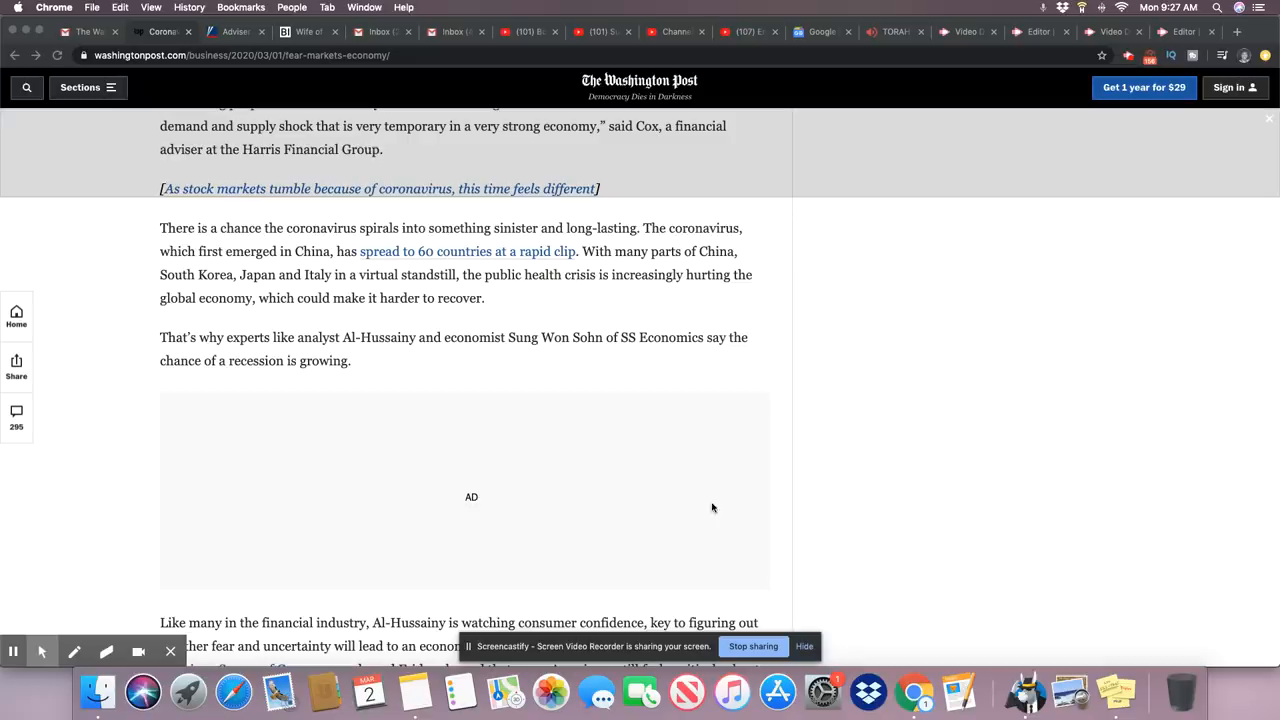
pyautogui.scroll(-3)
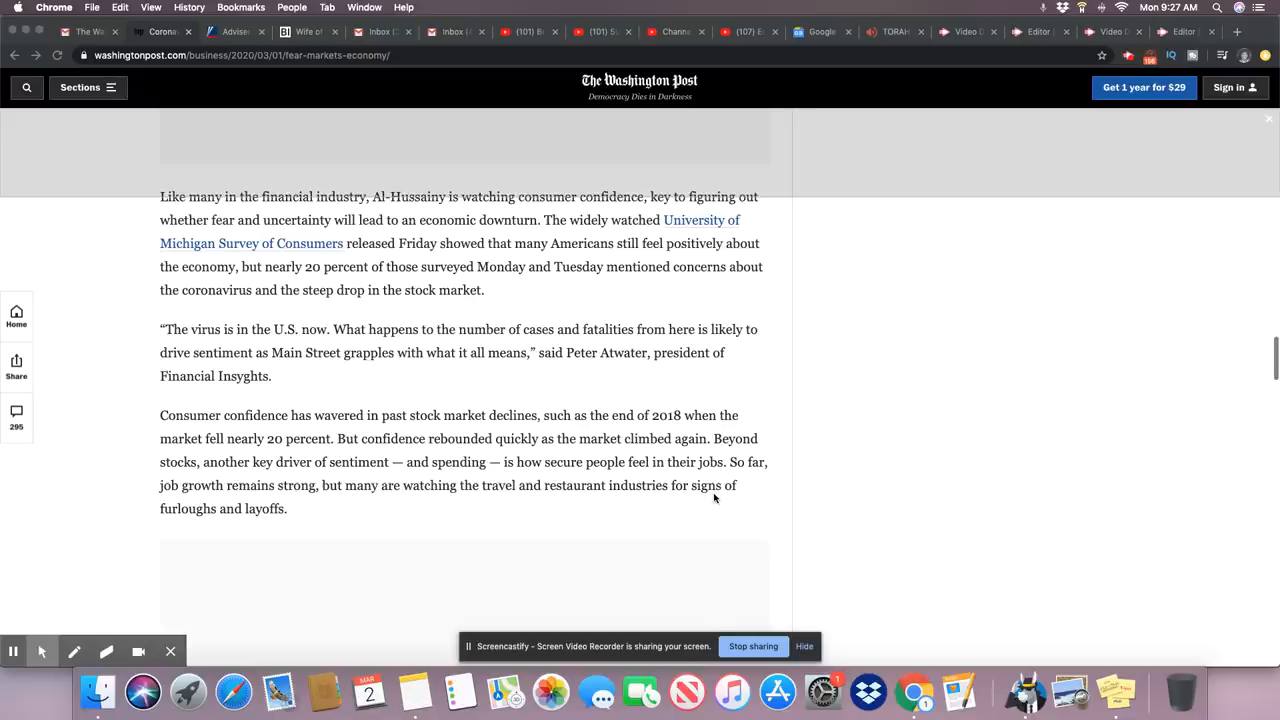
pyautogui.scroll(-3)
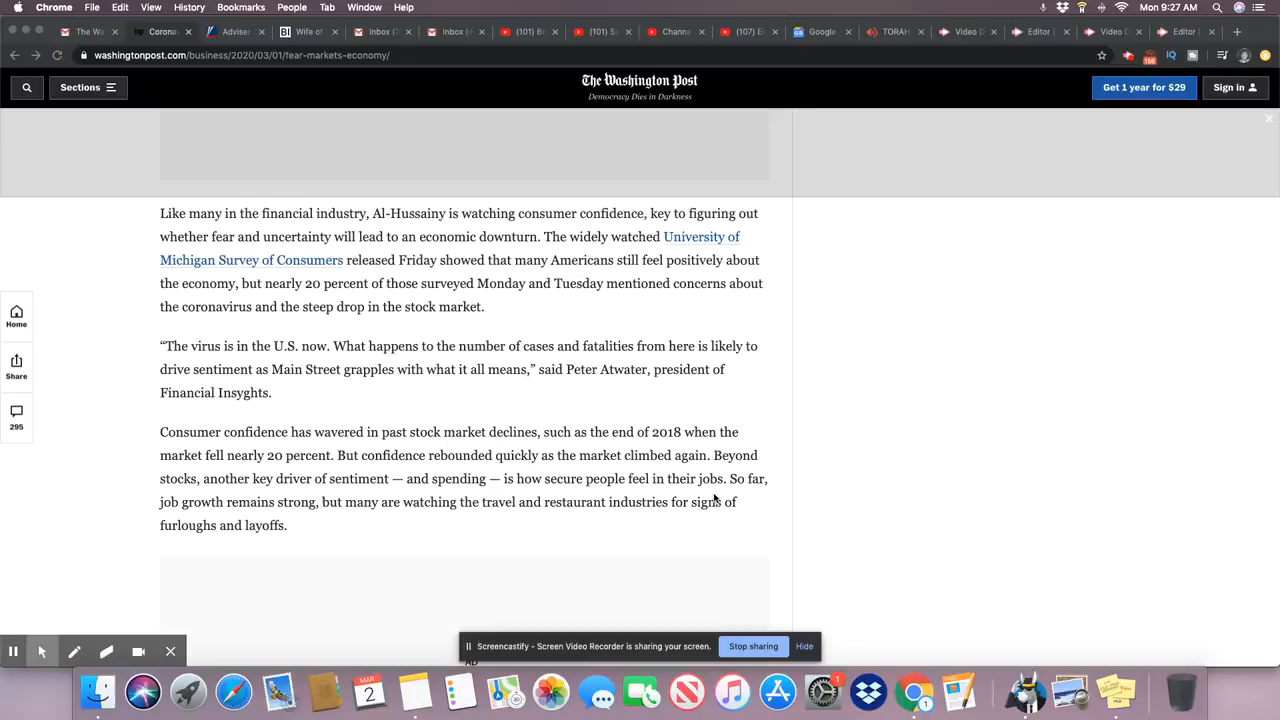
pyautogui.scroll(-3)
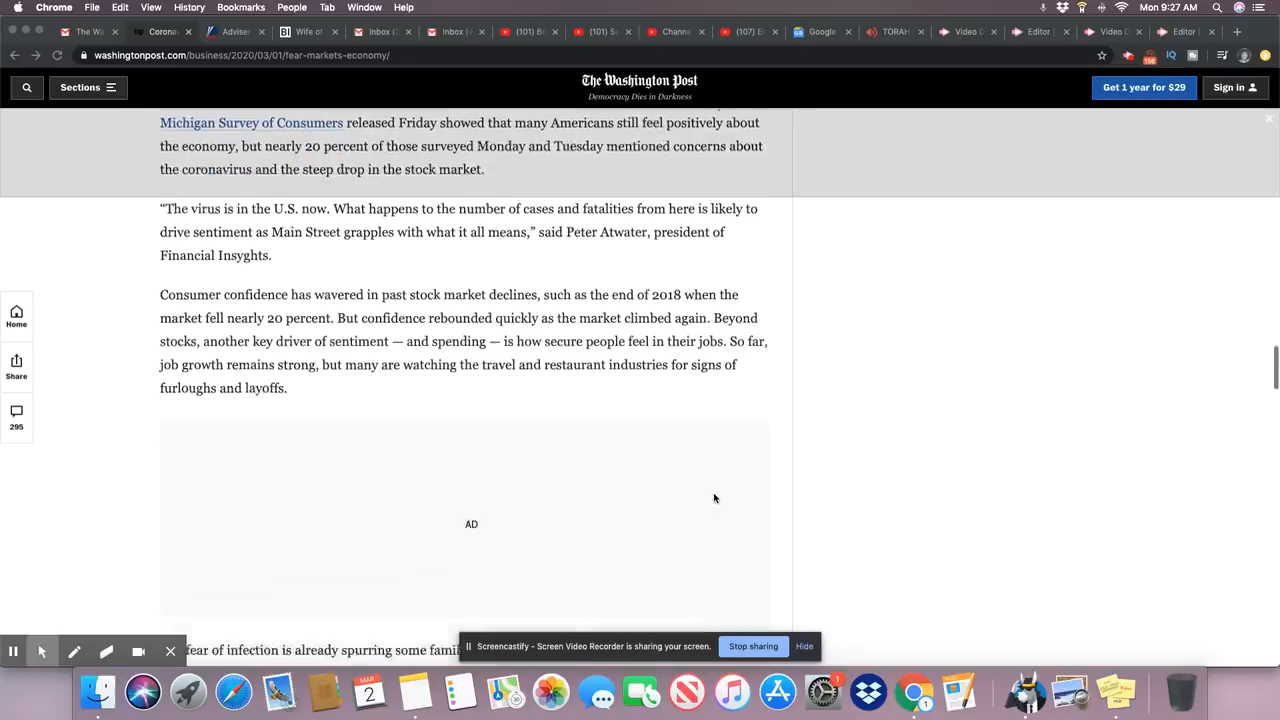
pyautogui.scroll(-3)
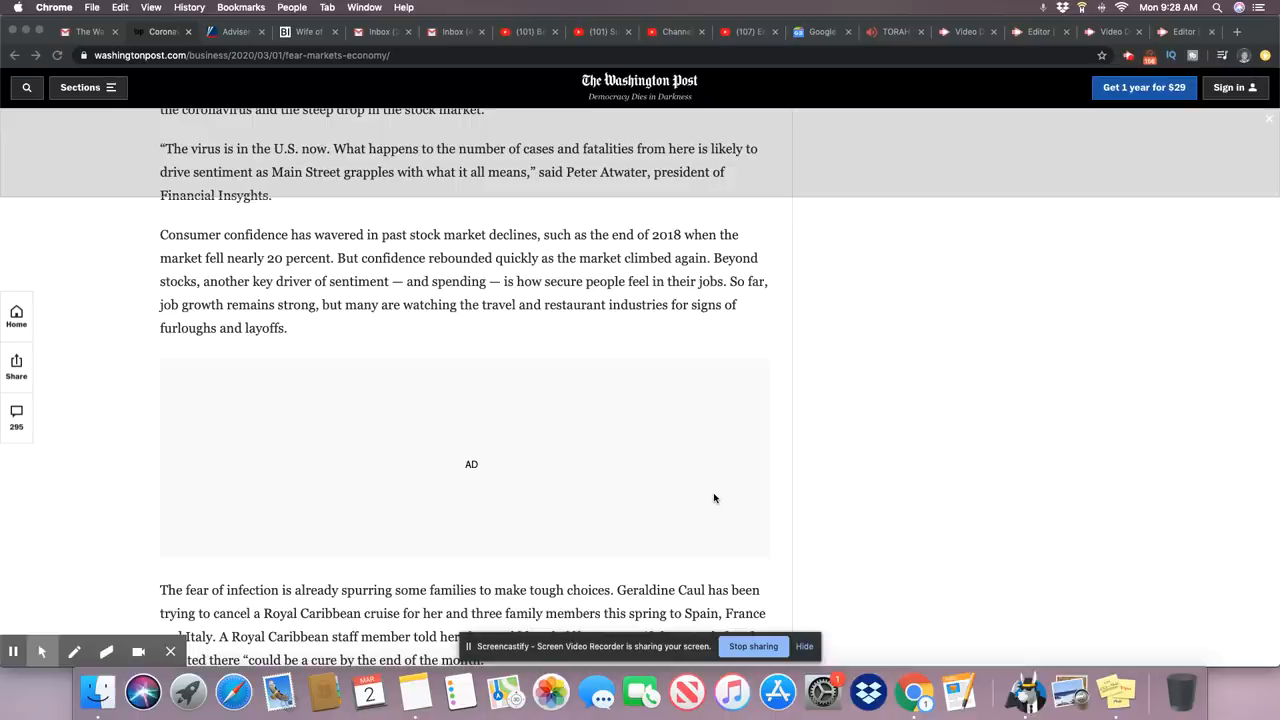
pyautogui.moveTo(899, 511)
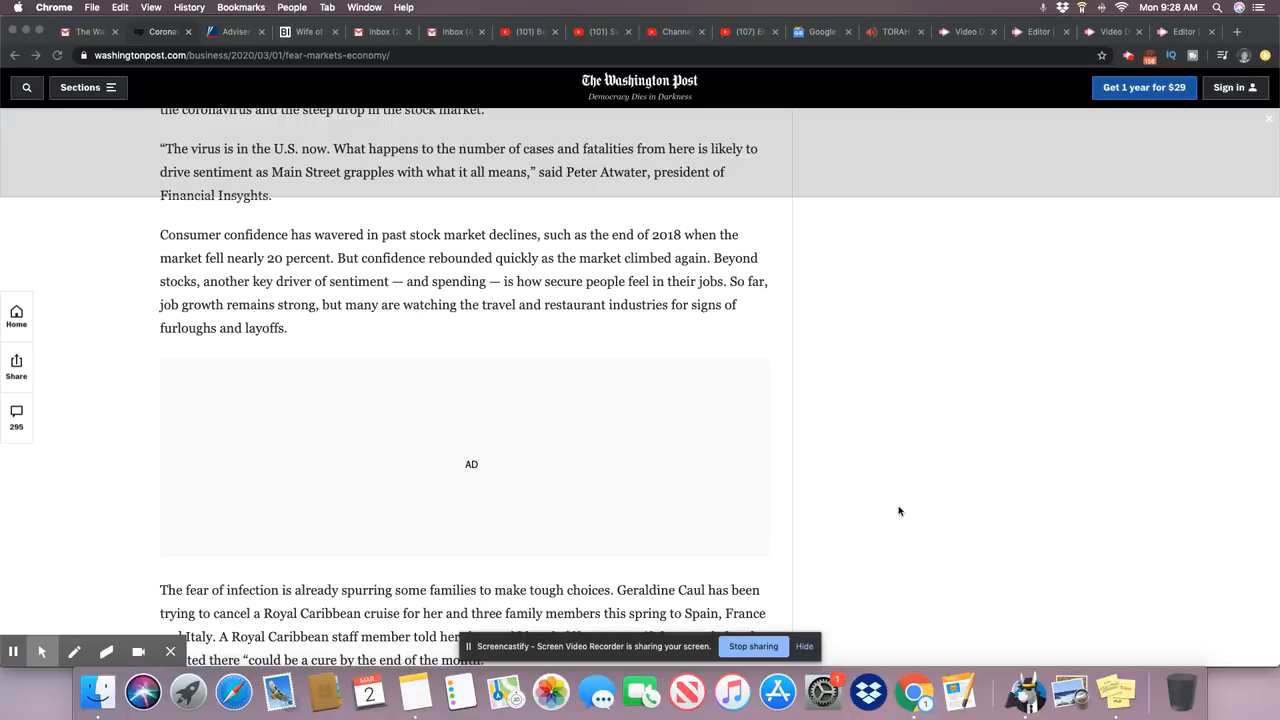
pyautogui.scroll(-3)
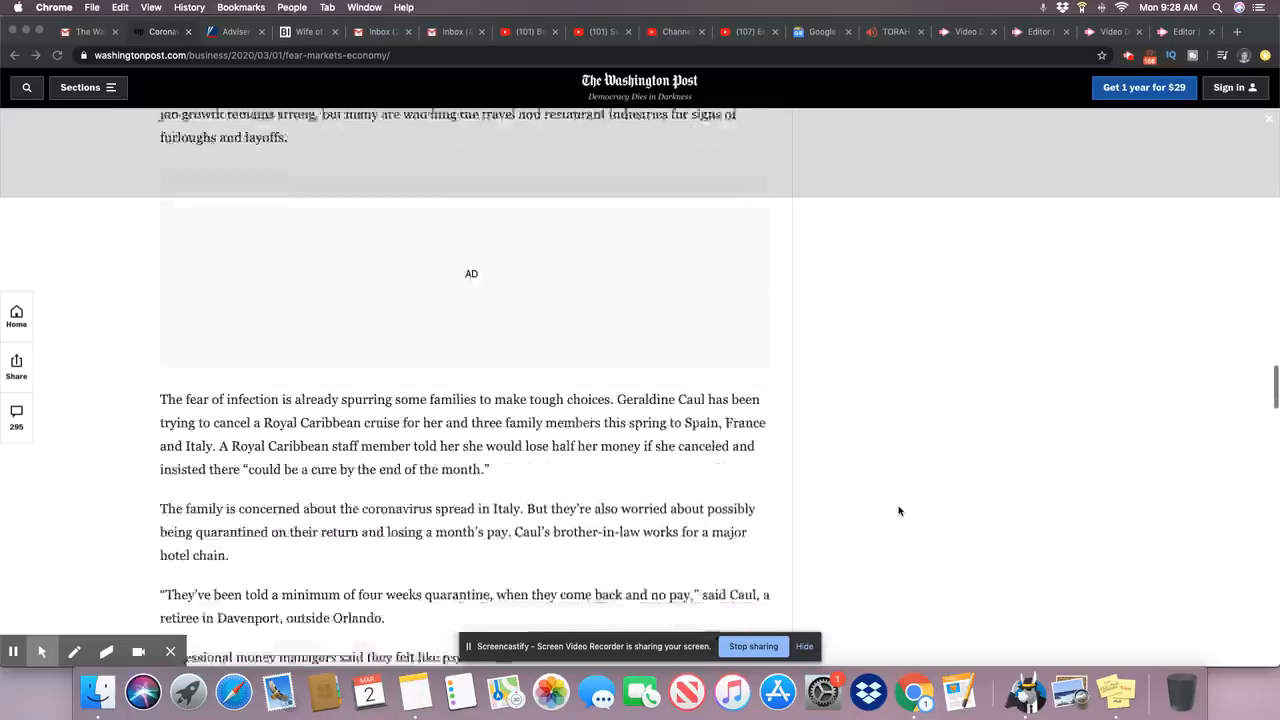
pyautogui.scroll(-3)
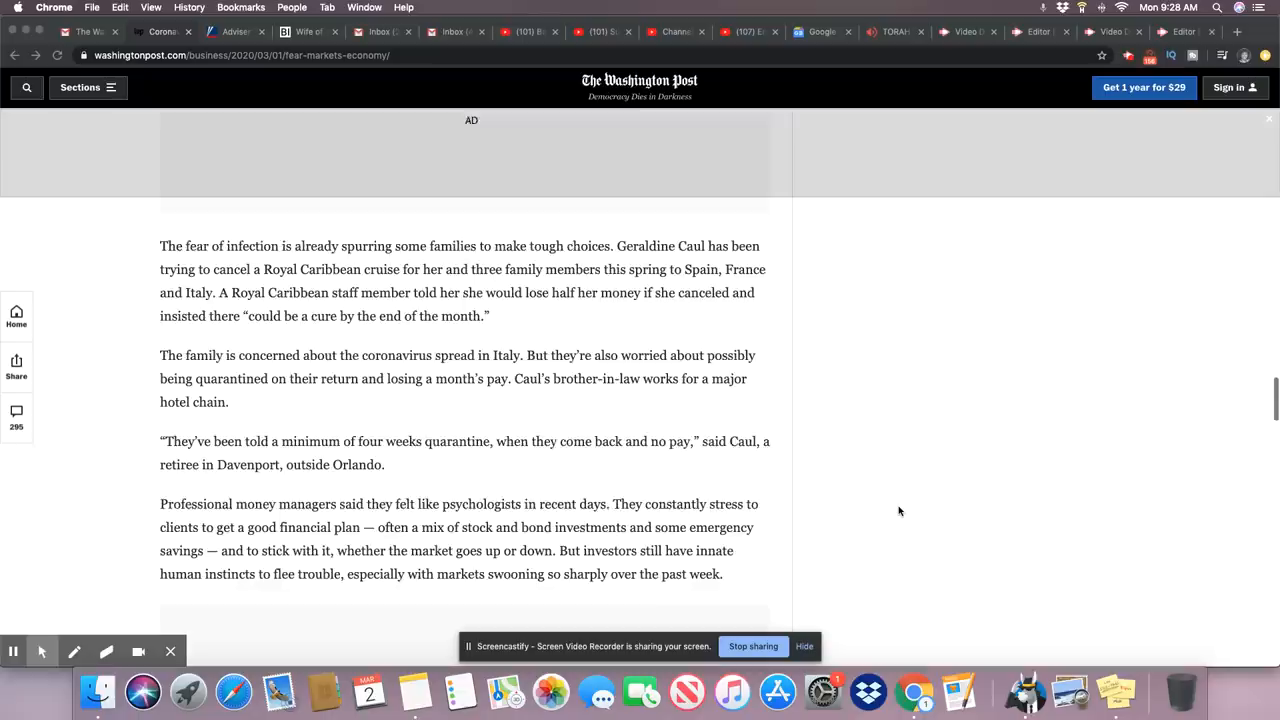
pyautogui.scroll(-3)
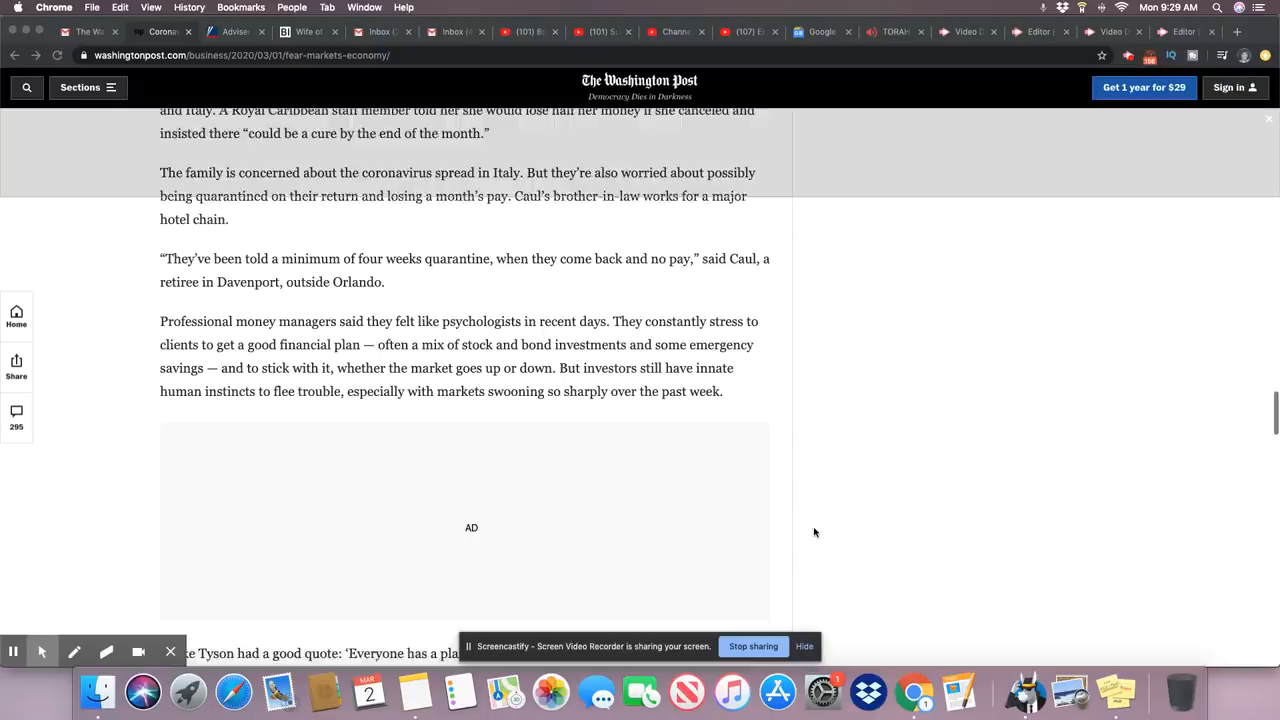
pyautogui.scroll(-3)
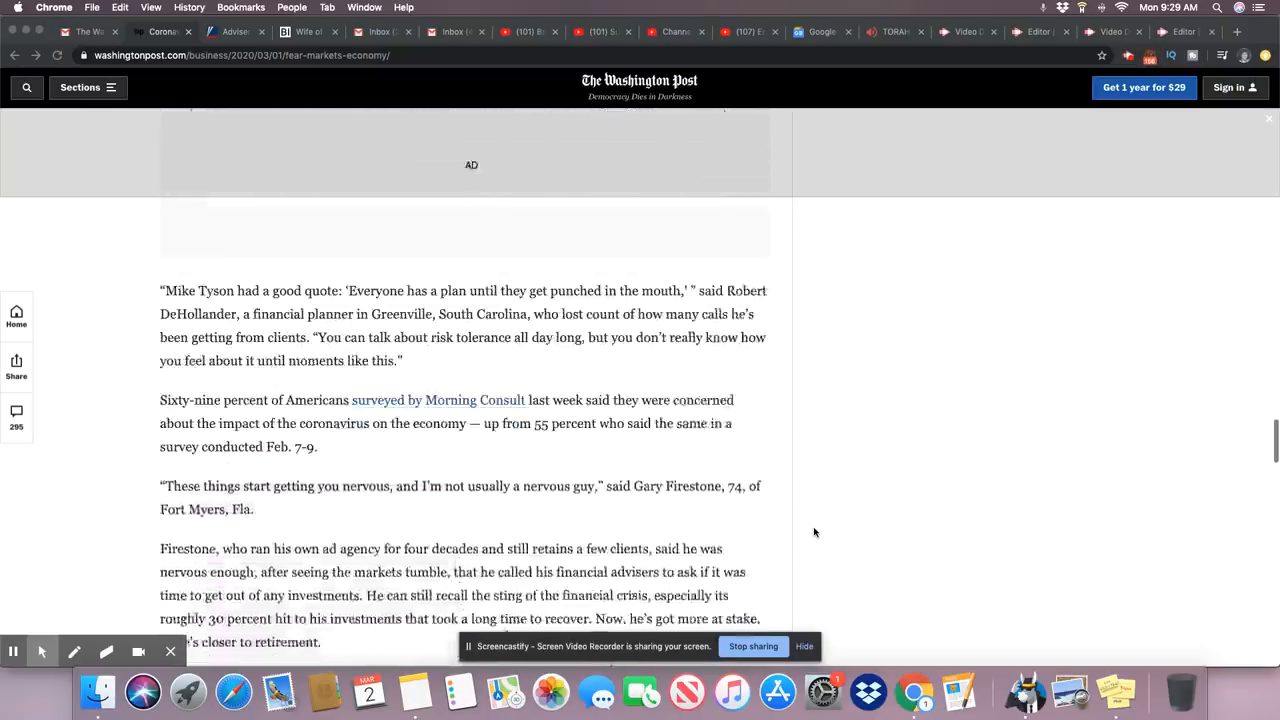
pyautogui.scroll(-3)
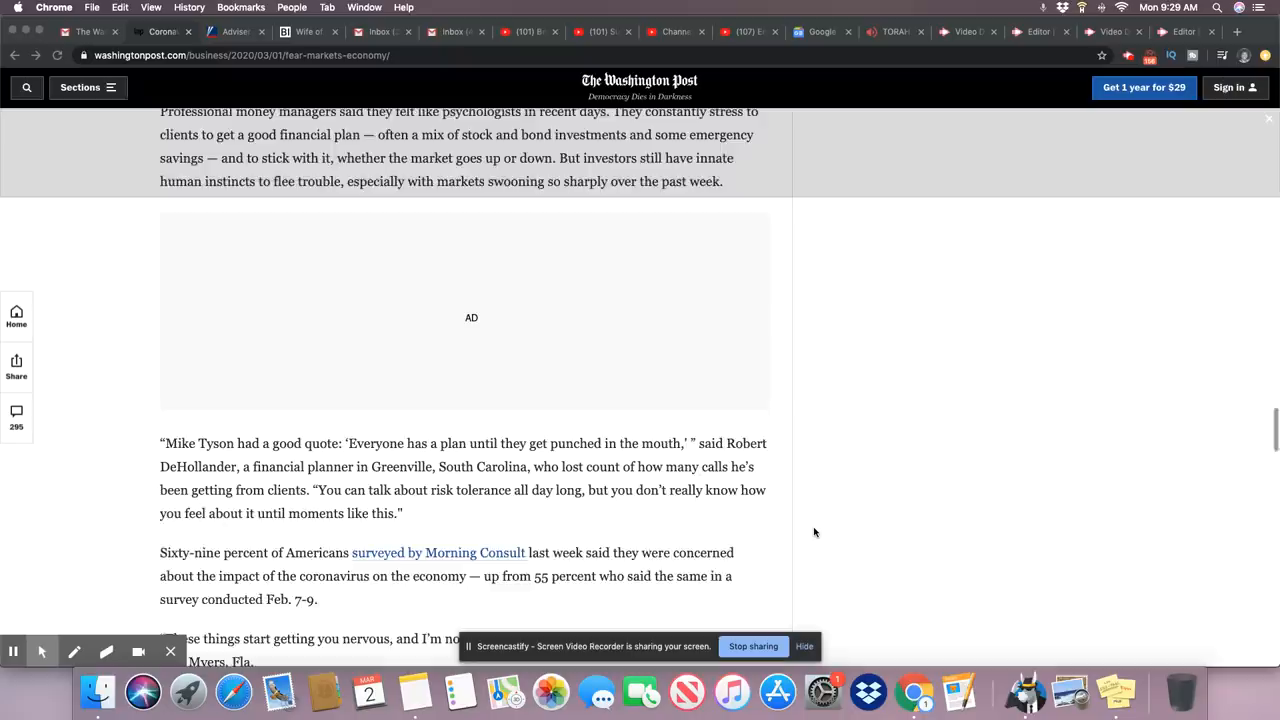
pyautogui.scroll(3)
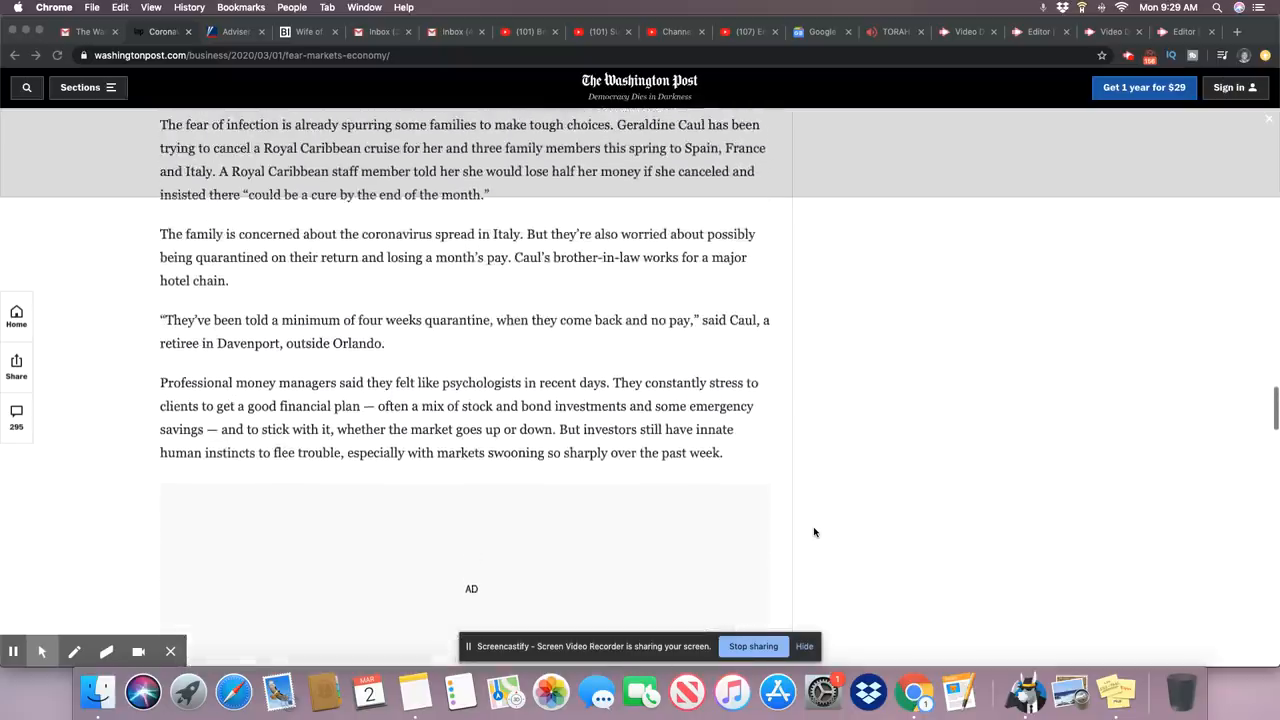
pyautogui.scroll(3)
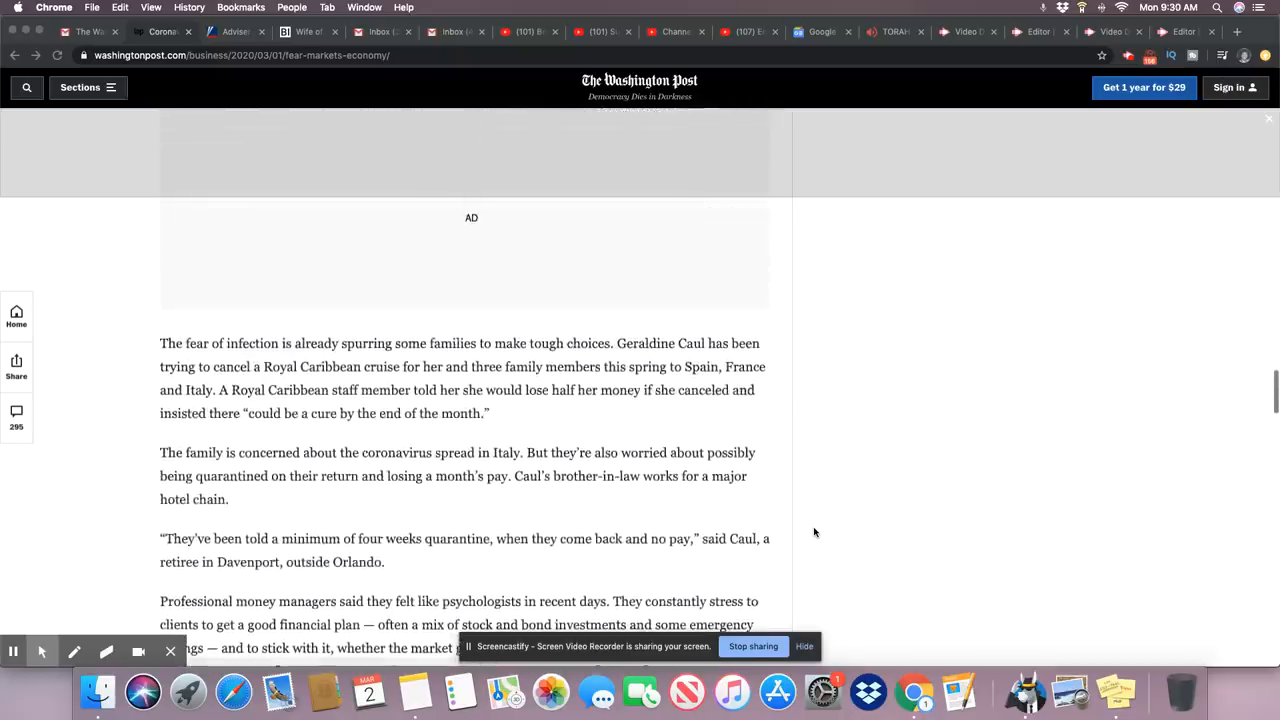
pyautogui.scroll(3)
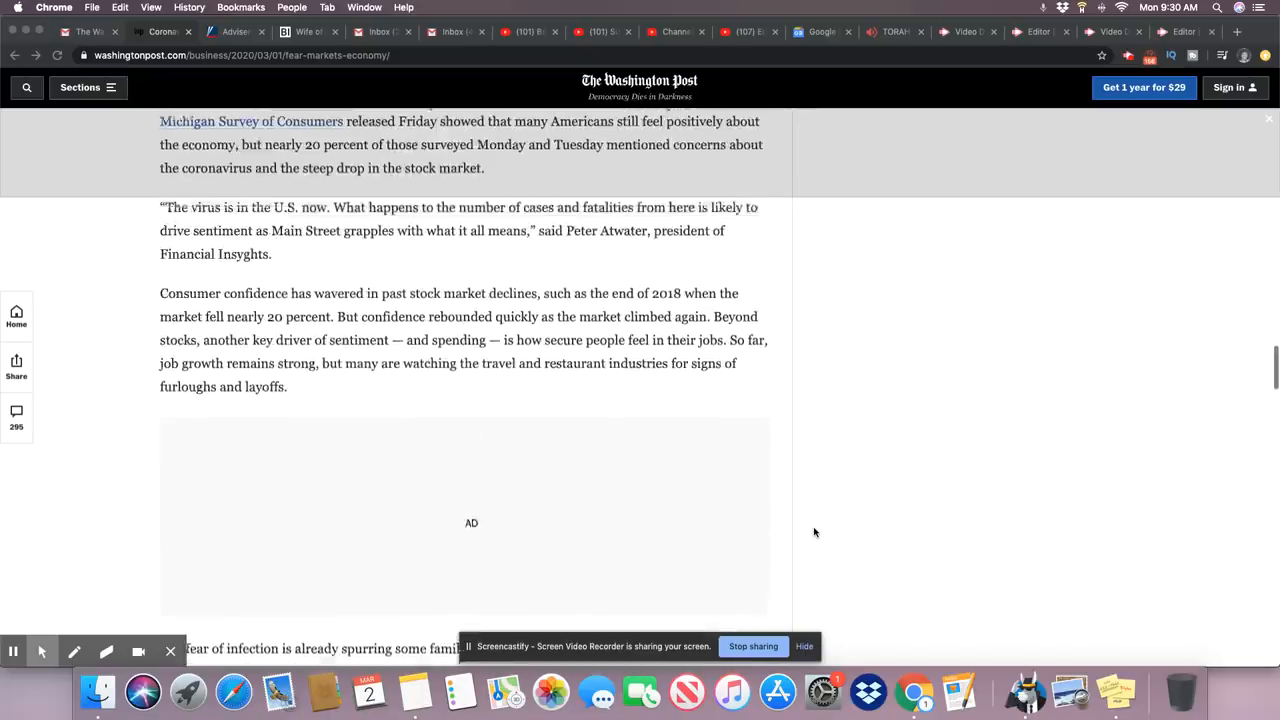
pyautogui.scroll(3)
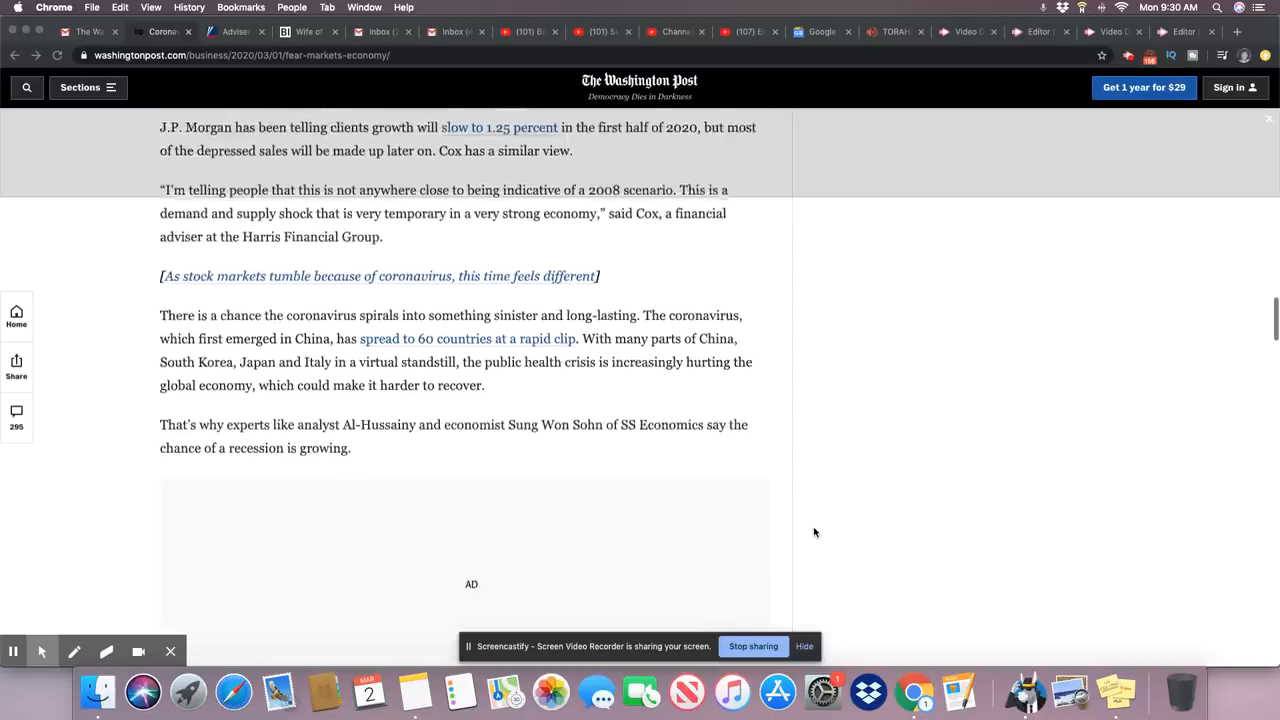
pyautogui.scroll(3)
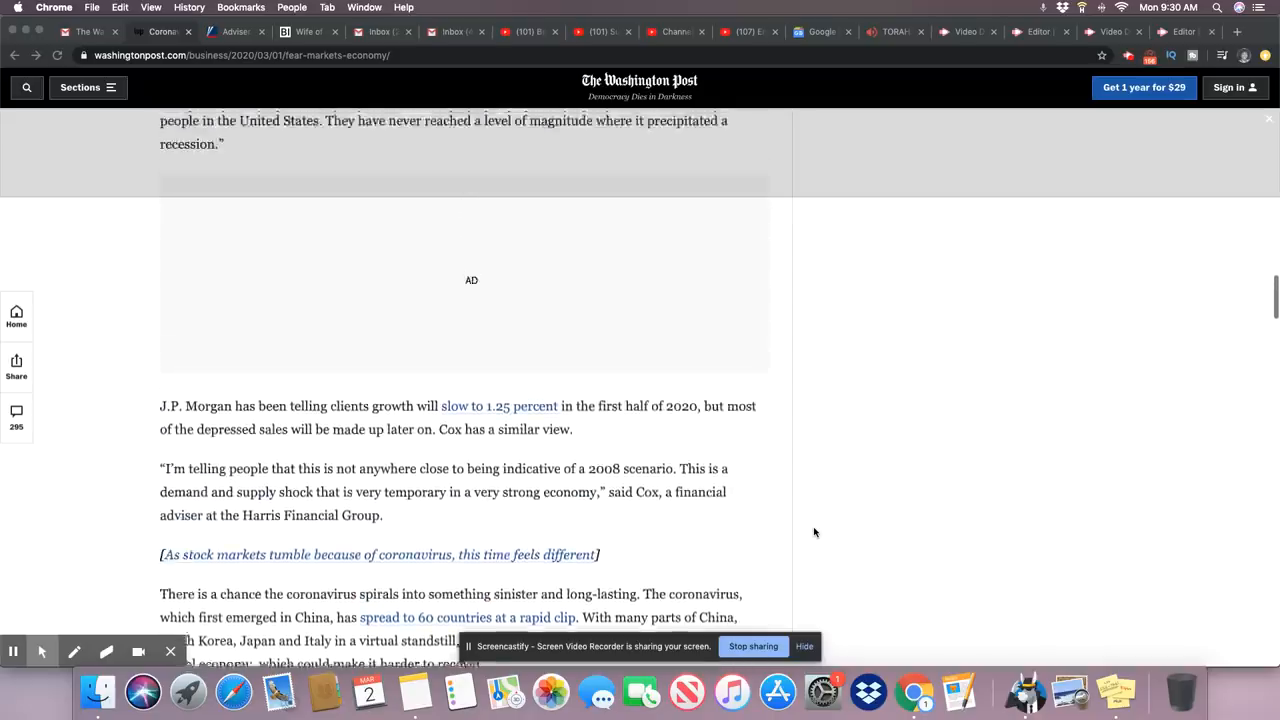
pyautogui.scroll(3)
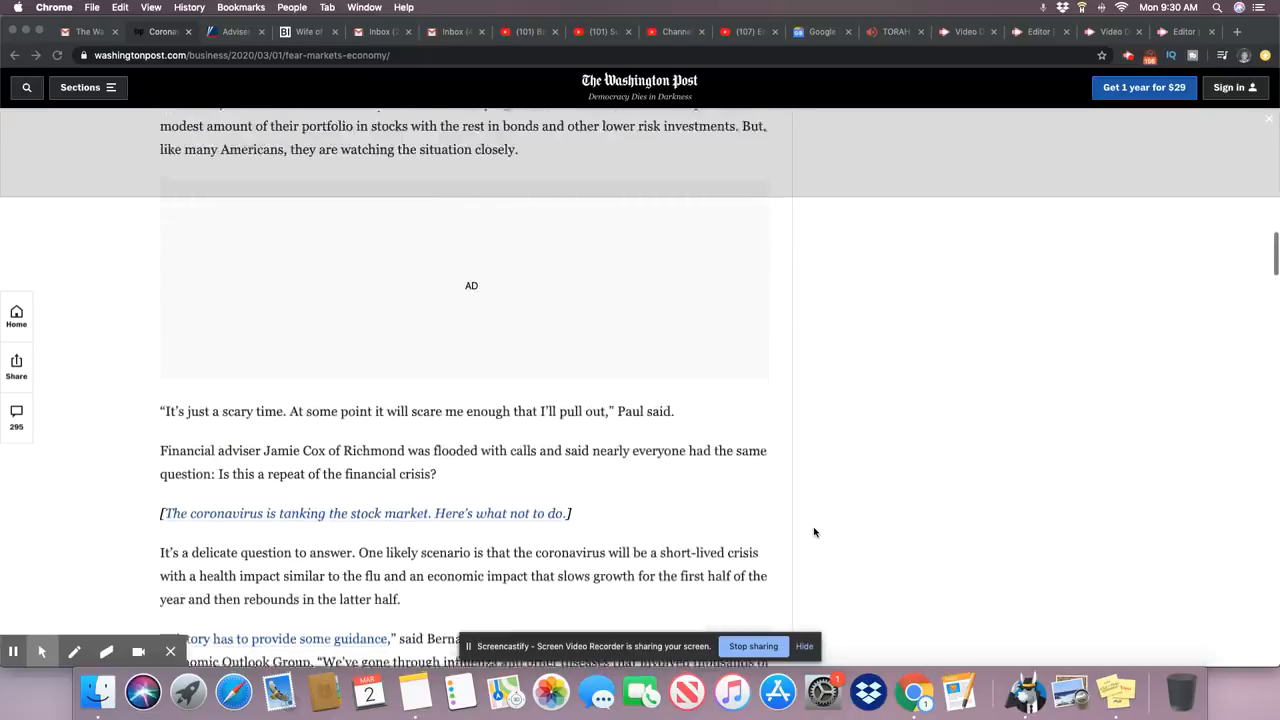
pyautogui.scroll(3)
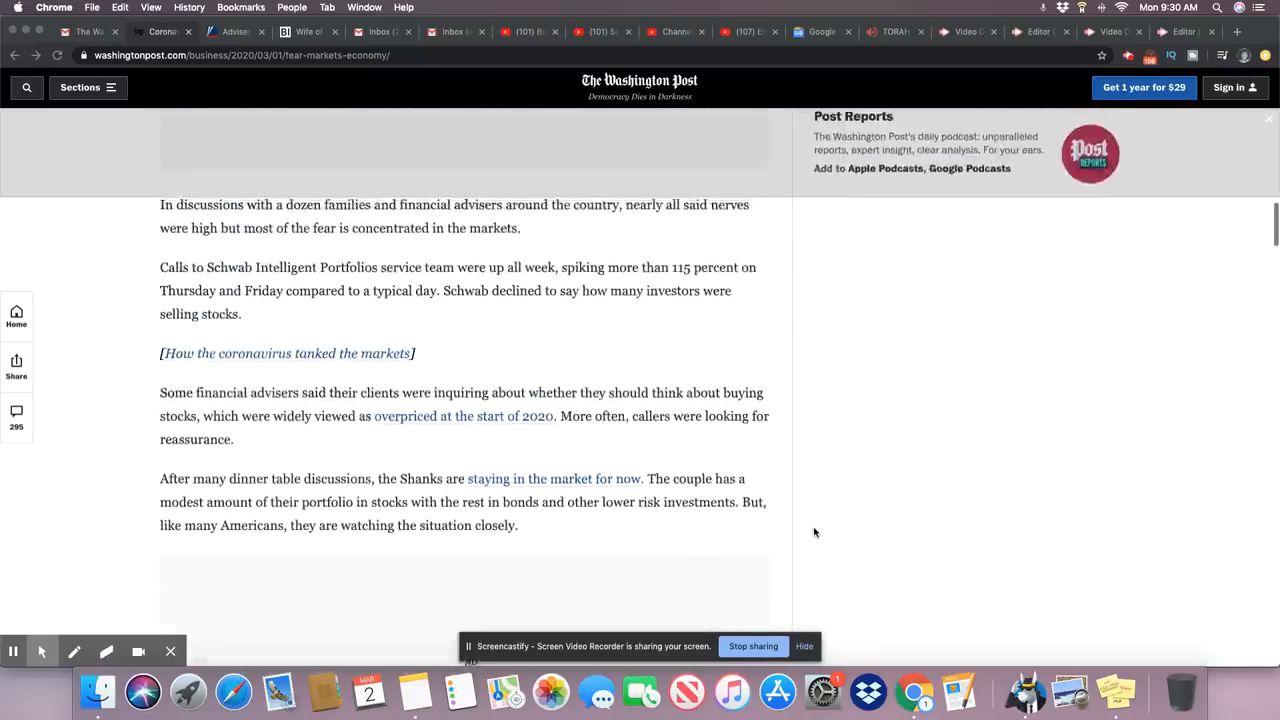
pyautogui.scroll(3)
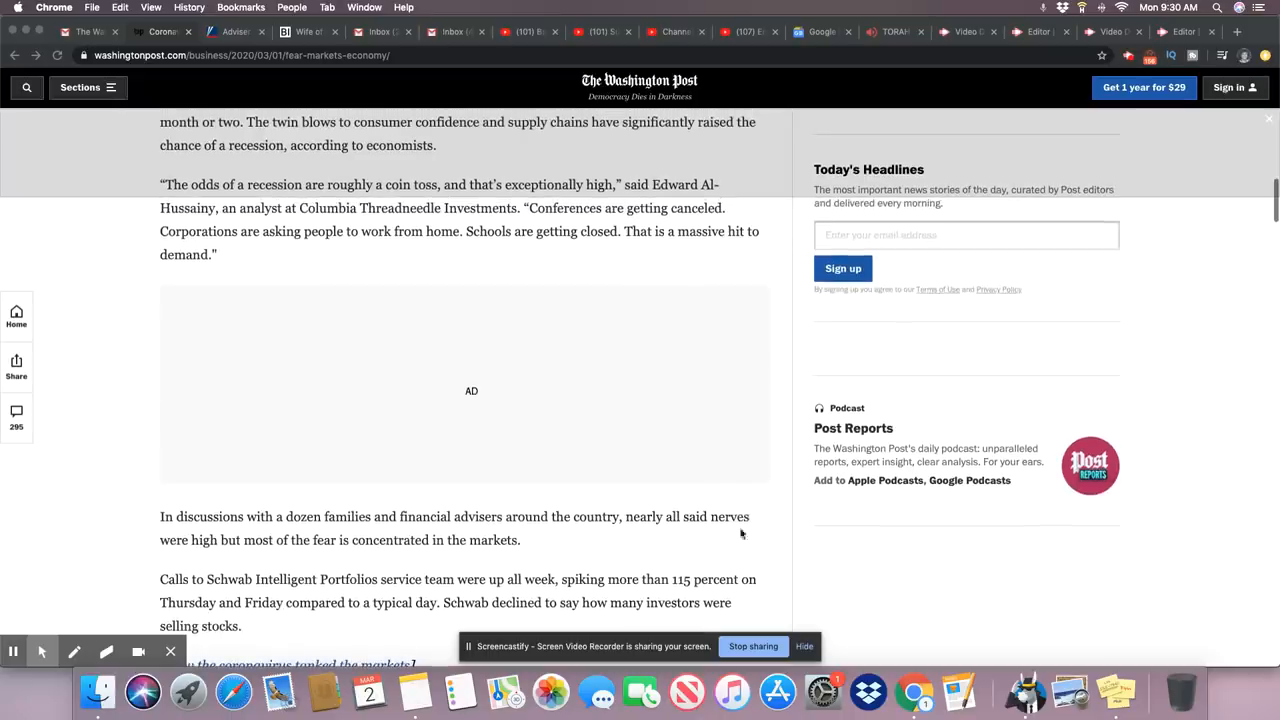
pyautogui.scroll(3)
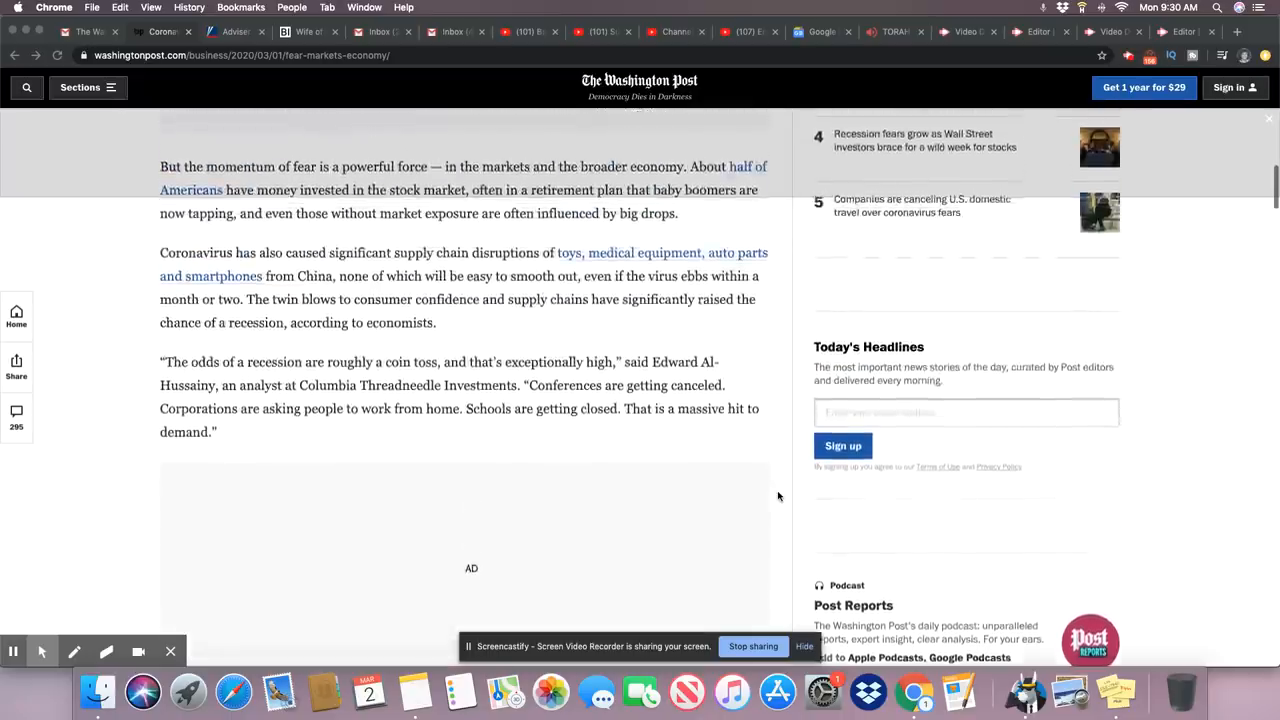
pyautogui.scroll(-3)
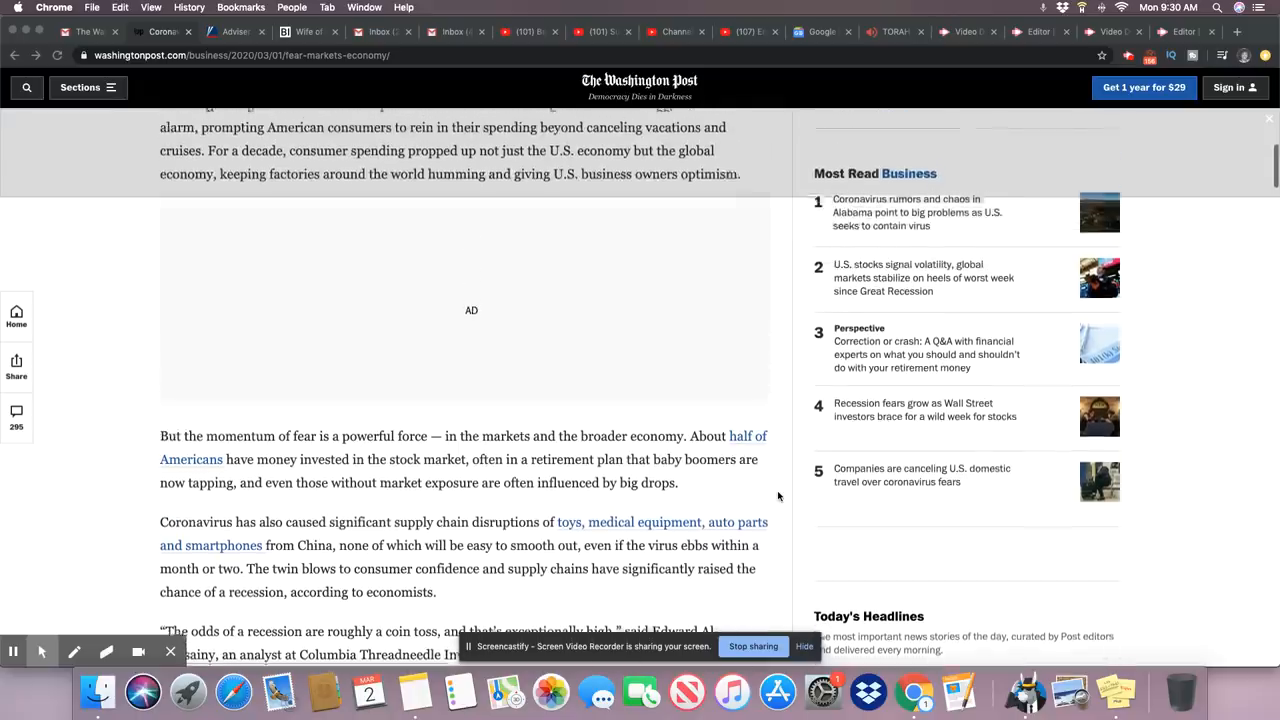
pyautogui.scroll(3)
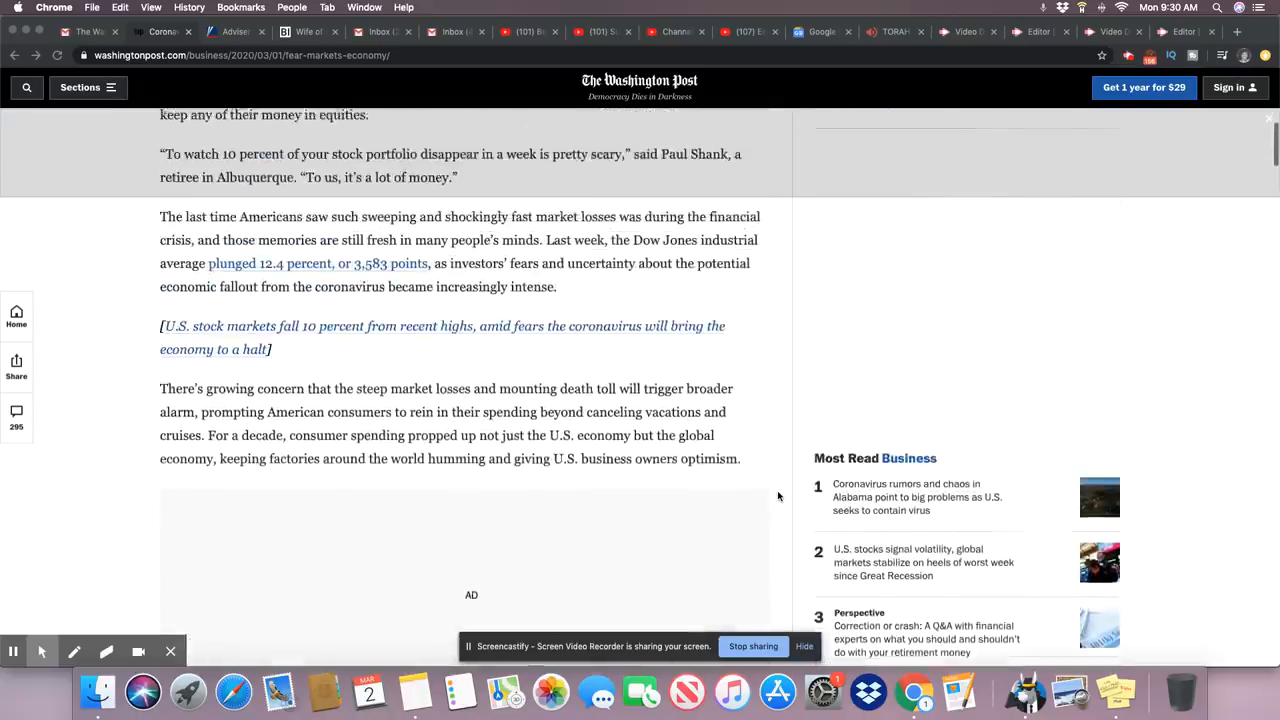
pyautogui.scroll(-3)
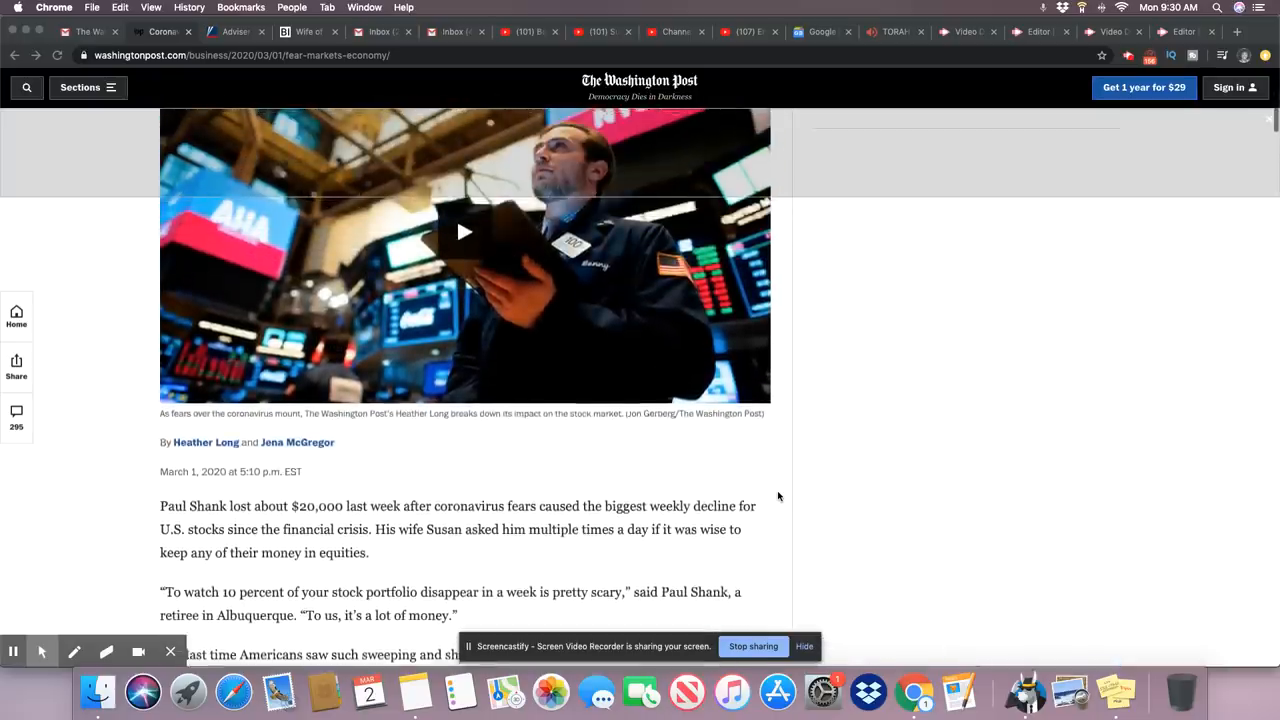
pyautogui.scroll(3)
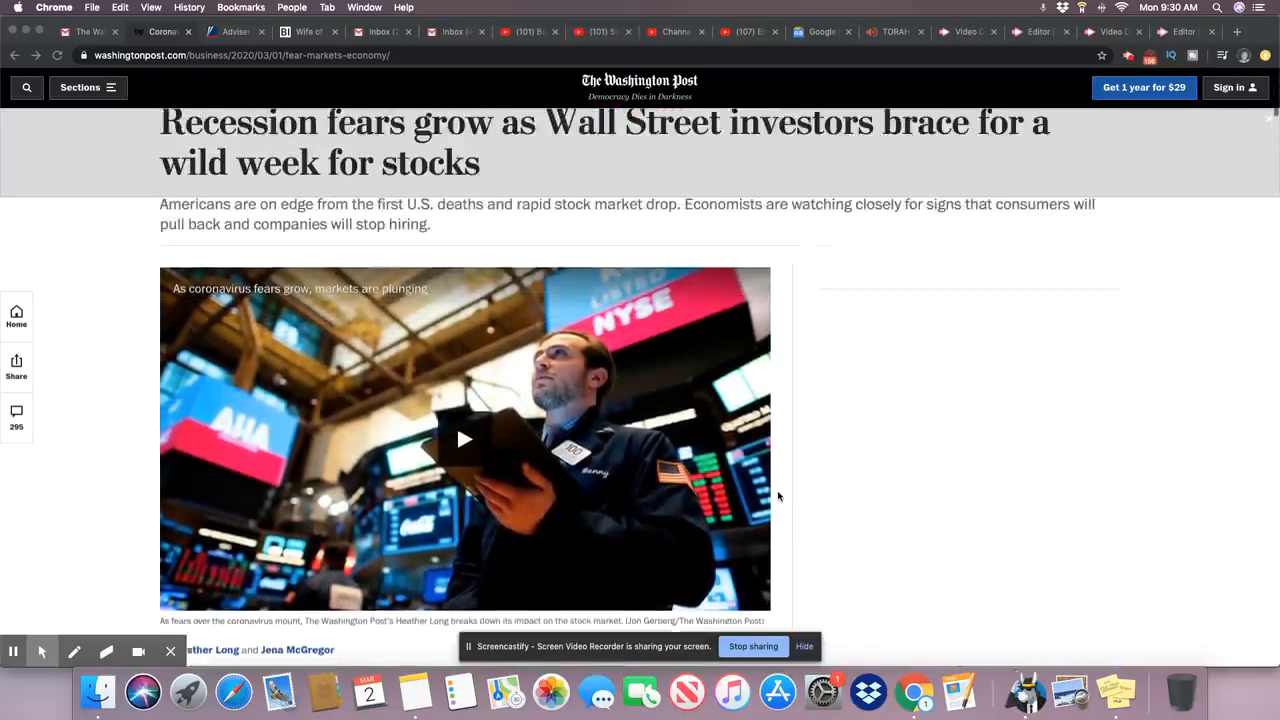
pyautogui.scroll(3)
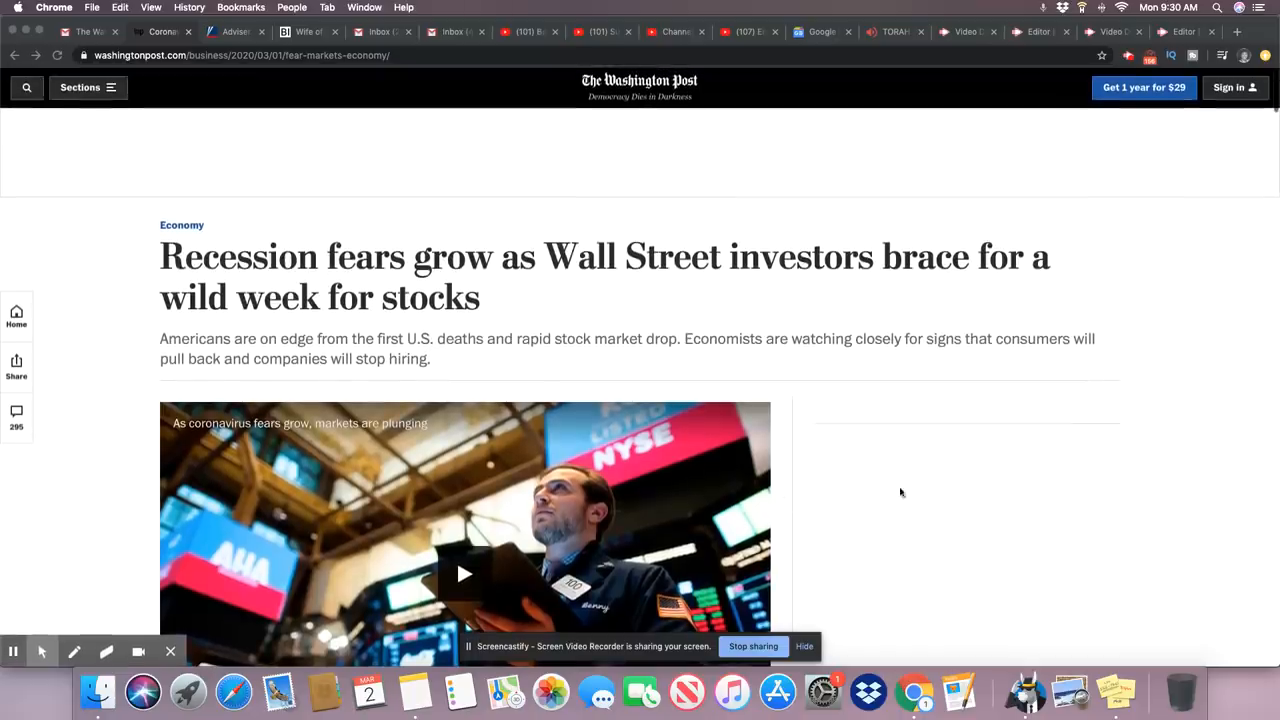
pyautogui.moveTo(1157, 527)
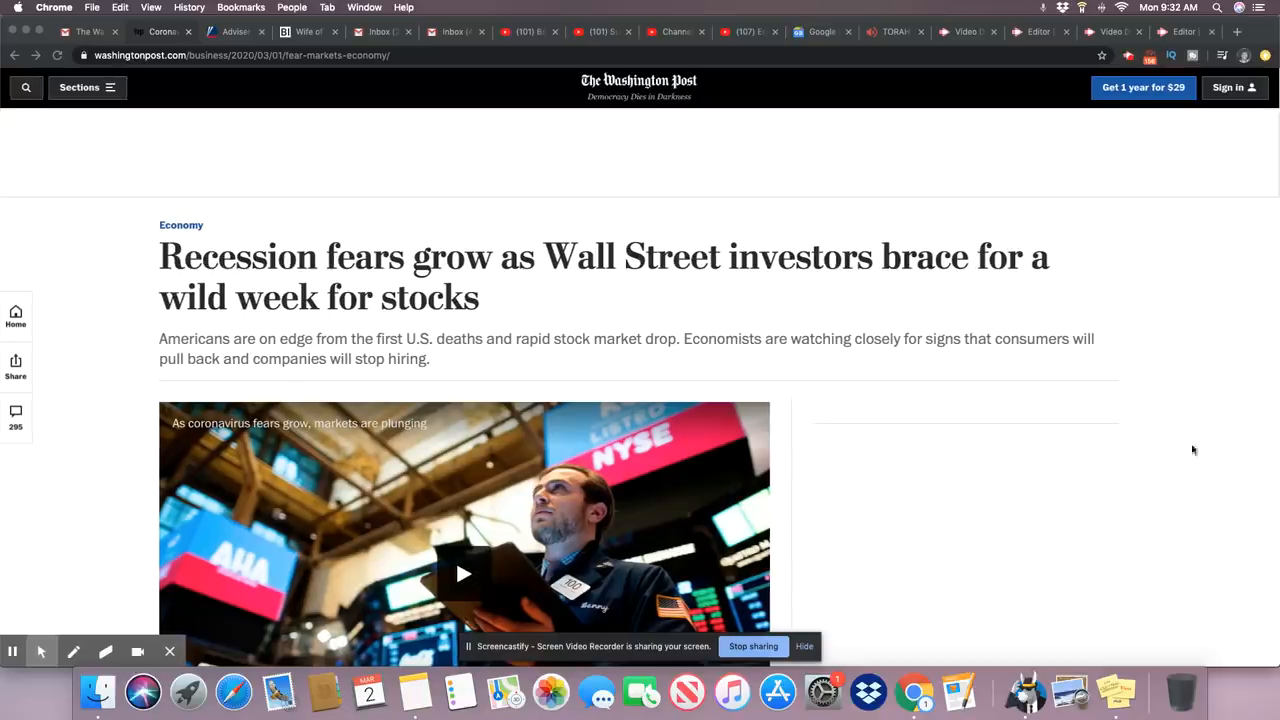
pyautogui.scroll(-3)
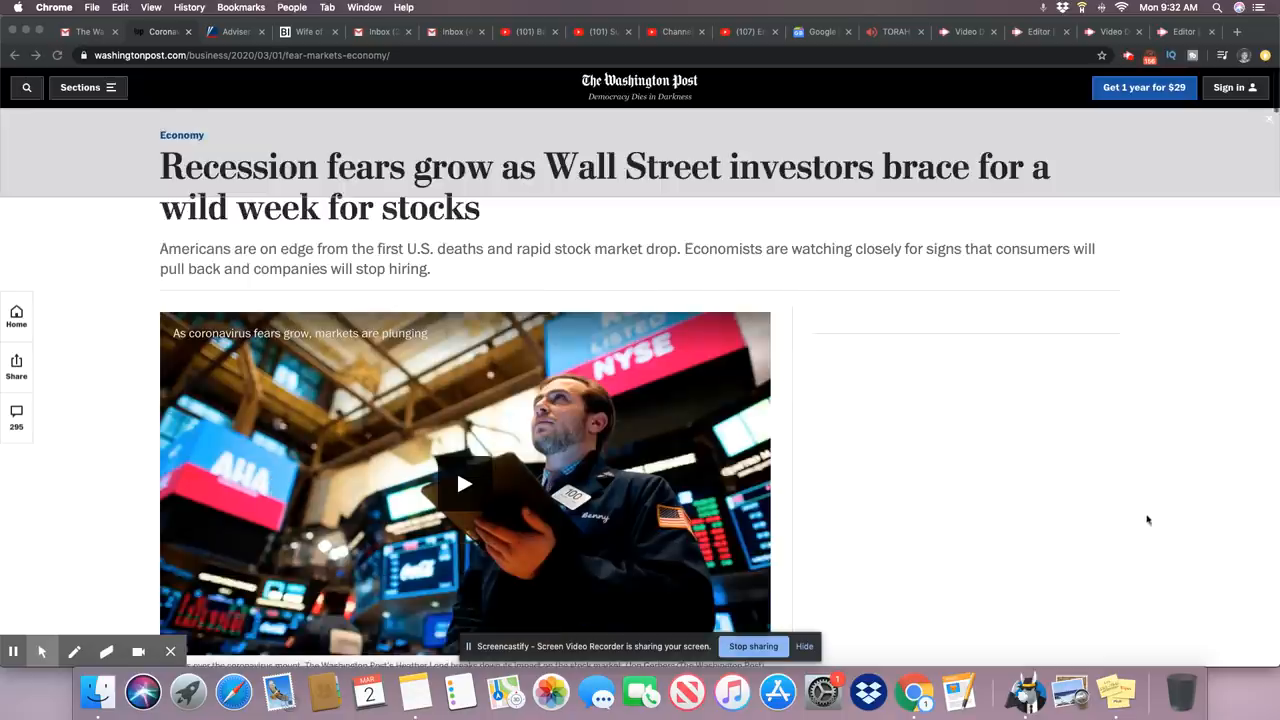